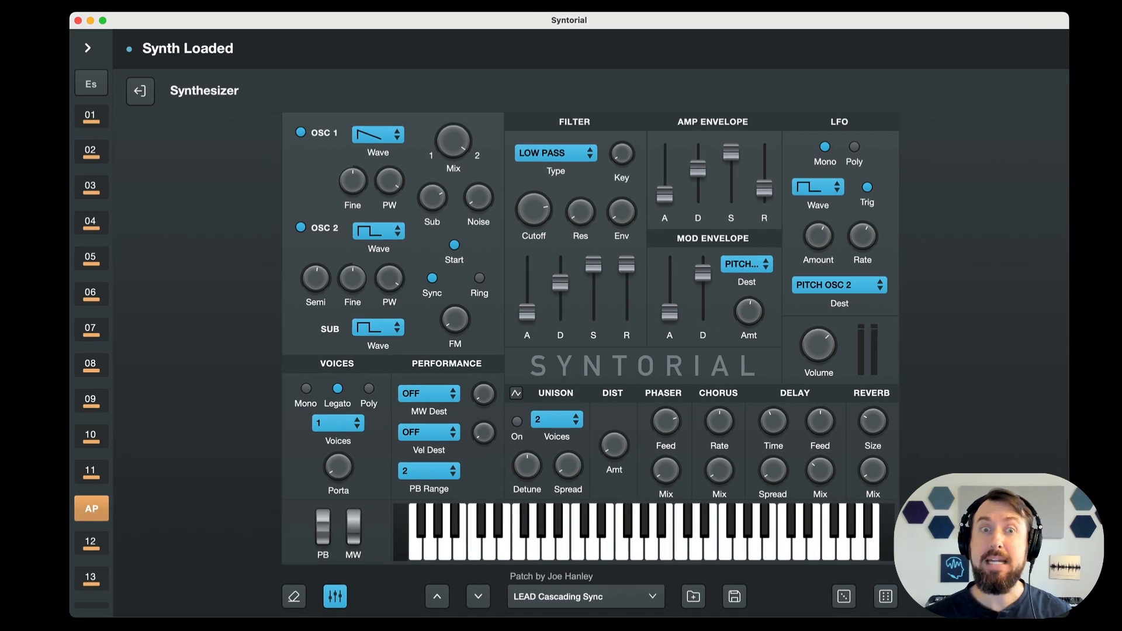
{"action": "mouse_move", "coordinate": [557, 354]}
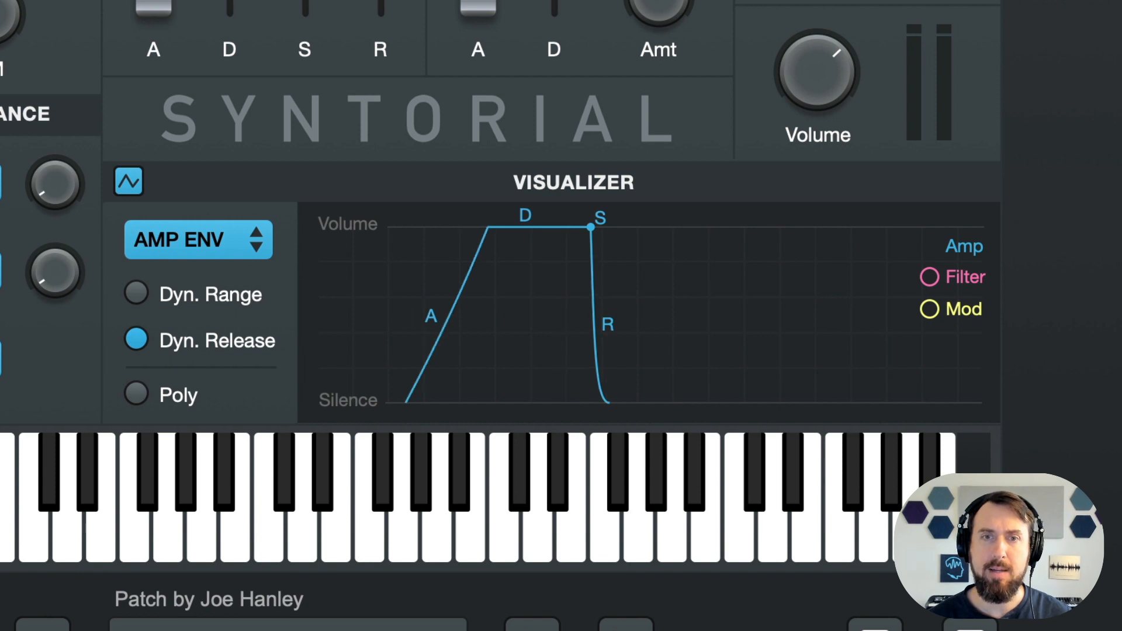
Play a note, check the AMP ENV list, and toggle the envelope visualizer off and on.
{"action": "left_click", "coordinate": [498, 494]}
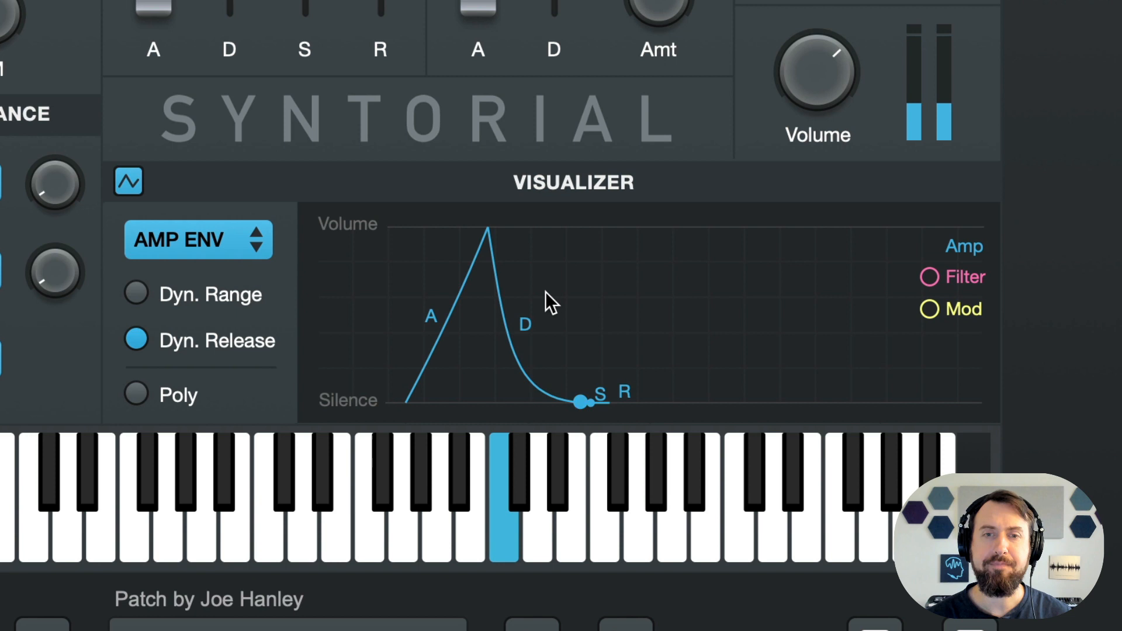
{"action": "left_click", "coordinate": [199, 239]}
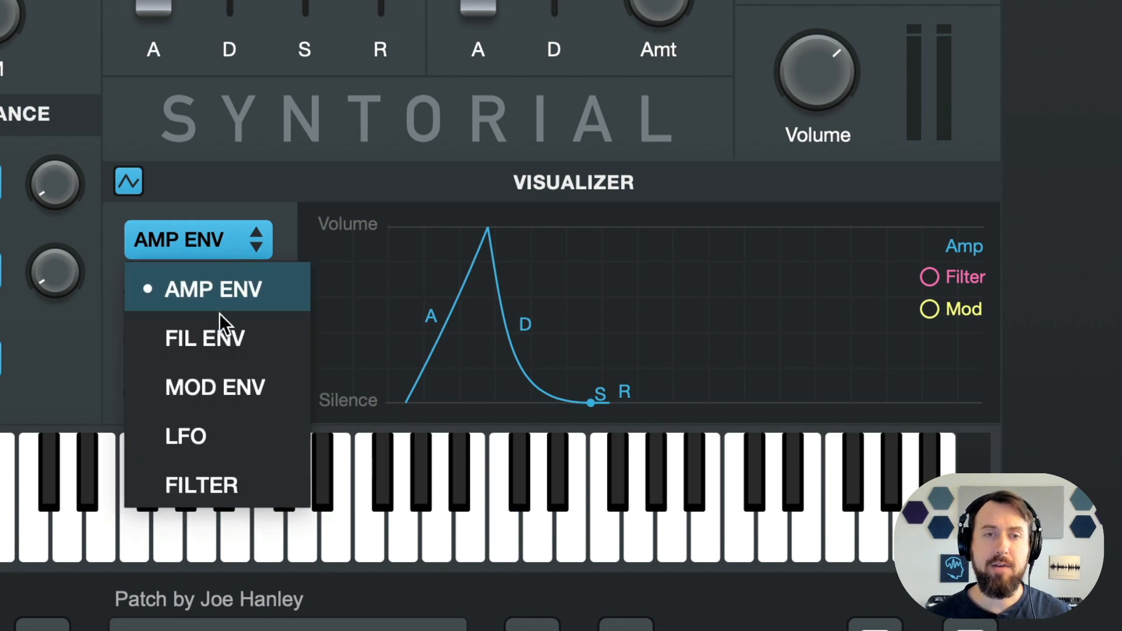
{"action": "left_click", "coordinate": [128, 181]}
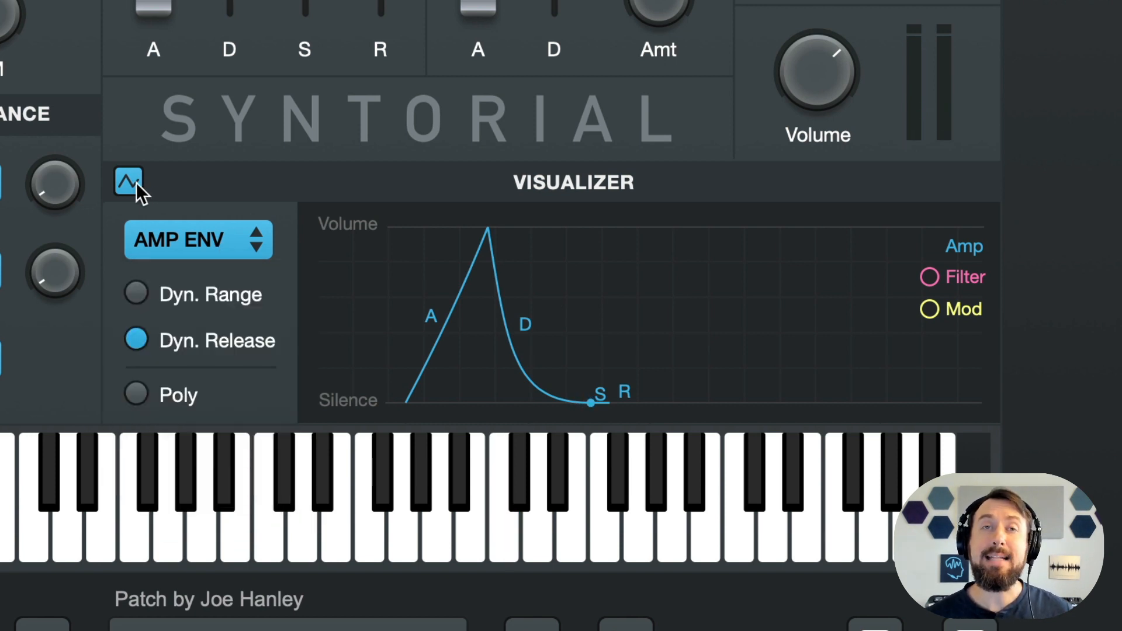
{"action": "left_click", "coordinate": [129, 181]}
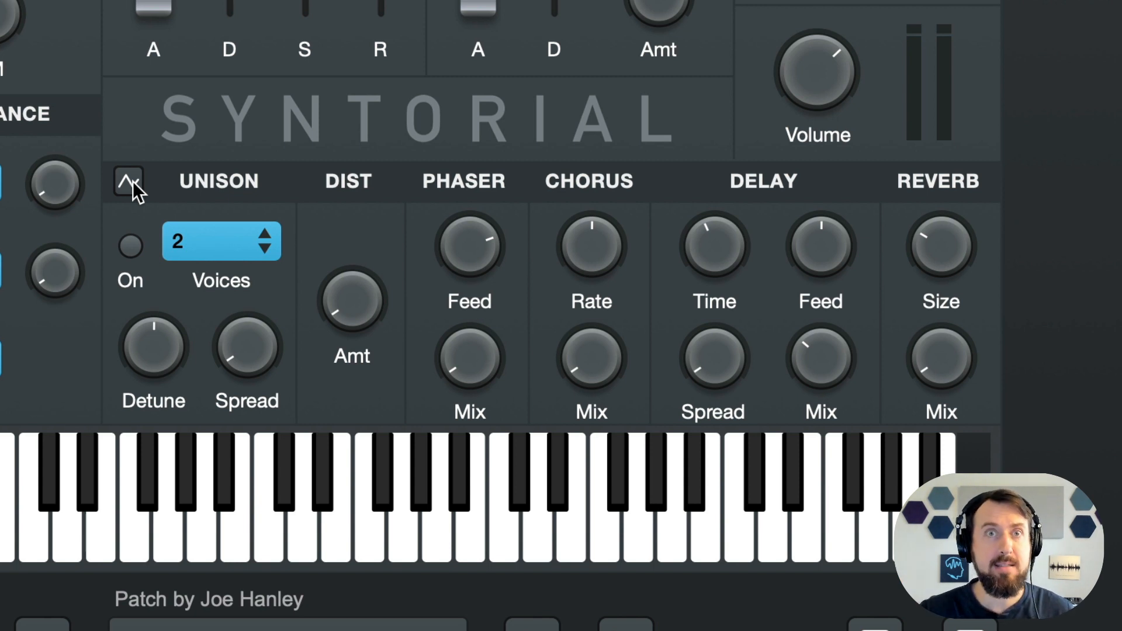
{"action": "left_click", "coordinate": [129, 182]}
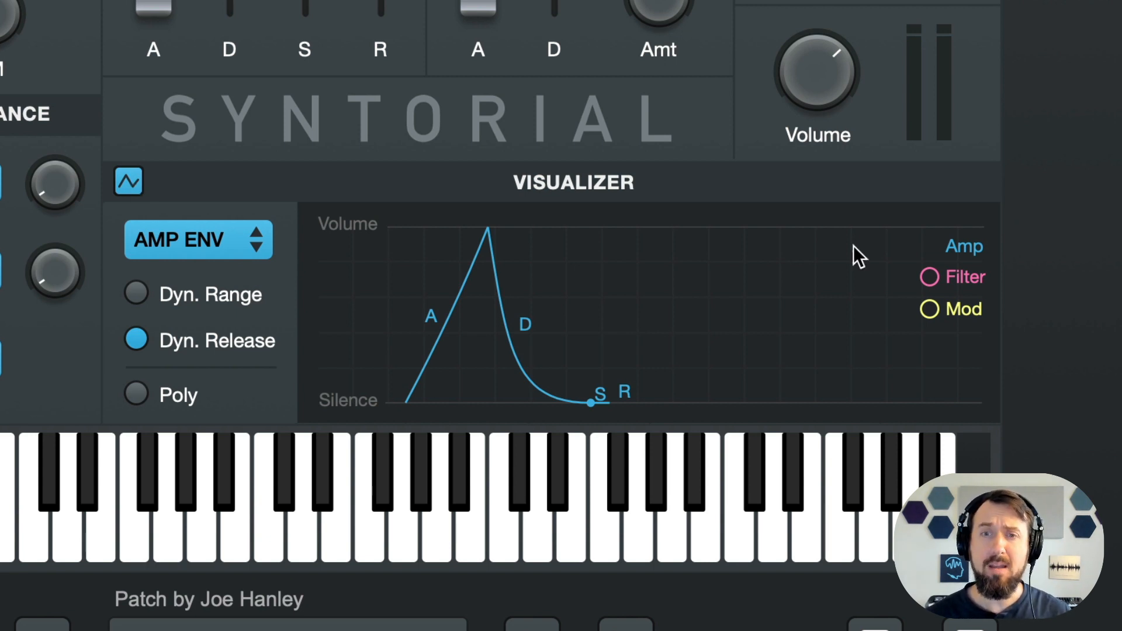
{"action": "mouse_move", "coordinate": [748, 259]}
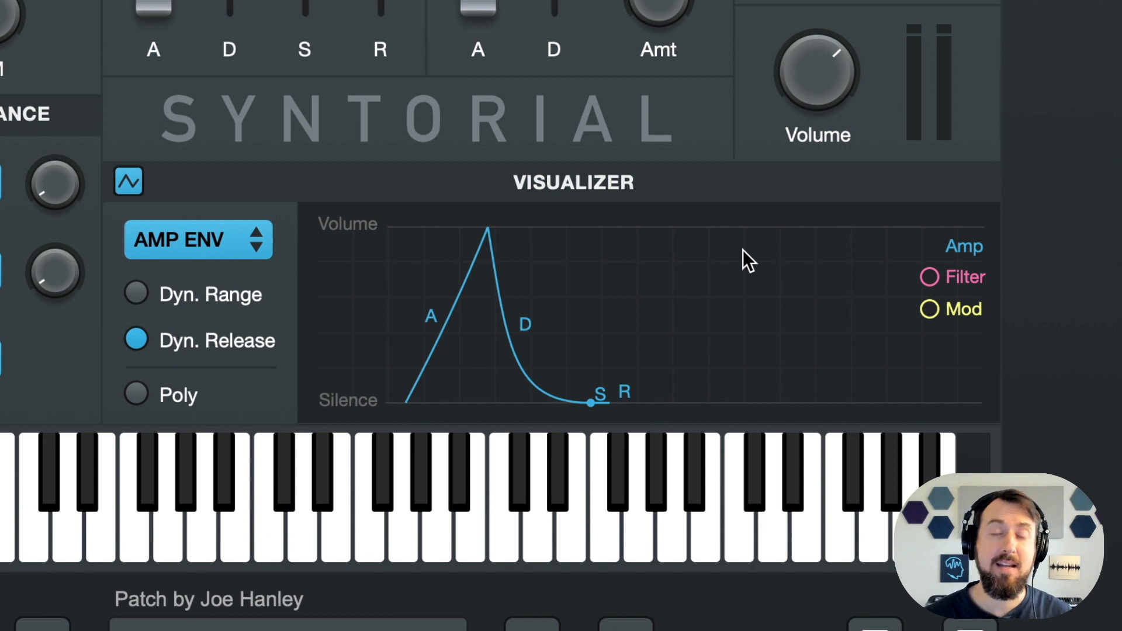
{"action": "mouse_move", "coordinate": [229, 332]}
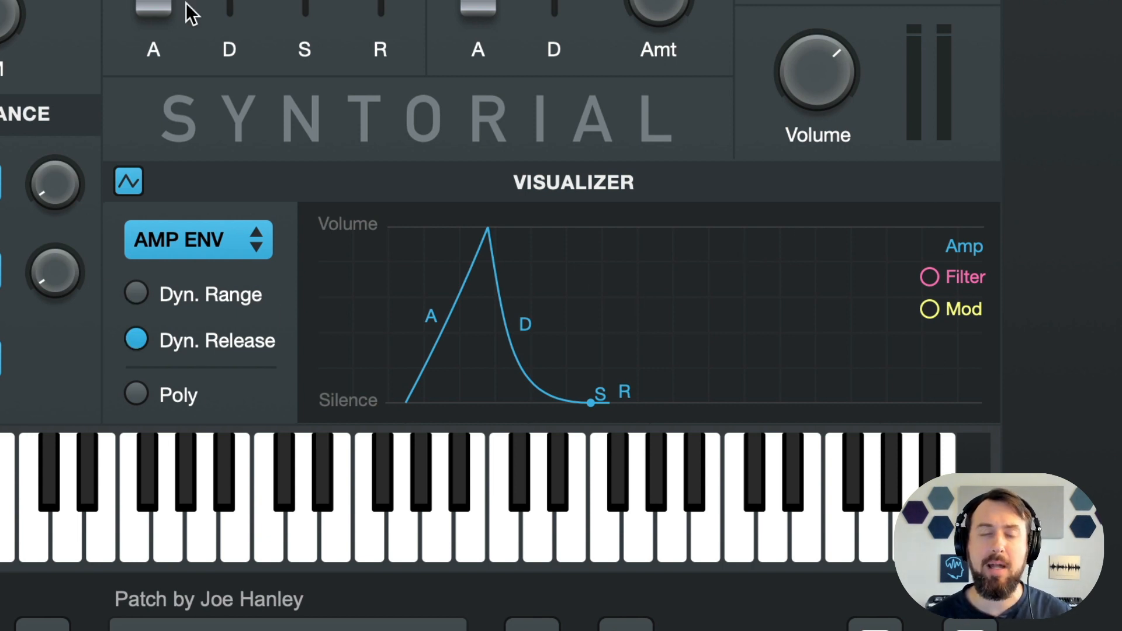
{"action": "mouse_move", "coordinate": [185, 124]}
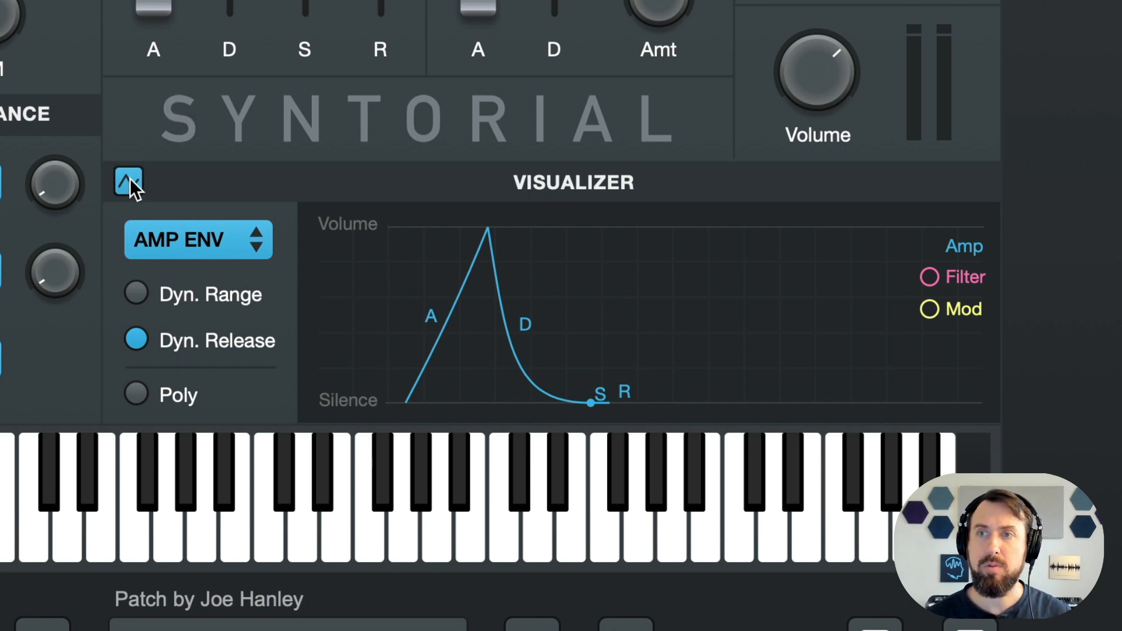
{"action": "left_click", "coordinate": [127, 181]}
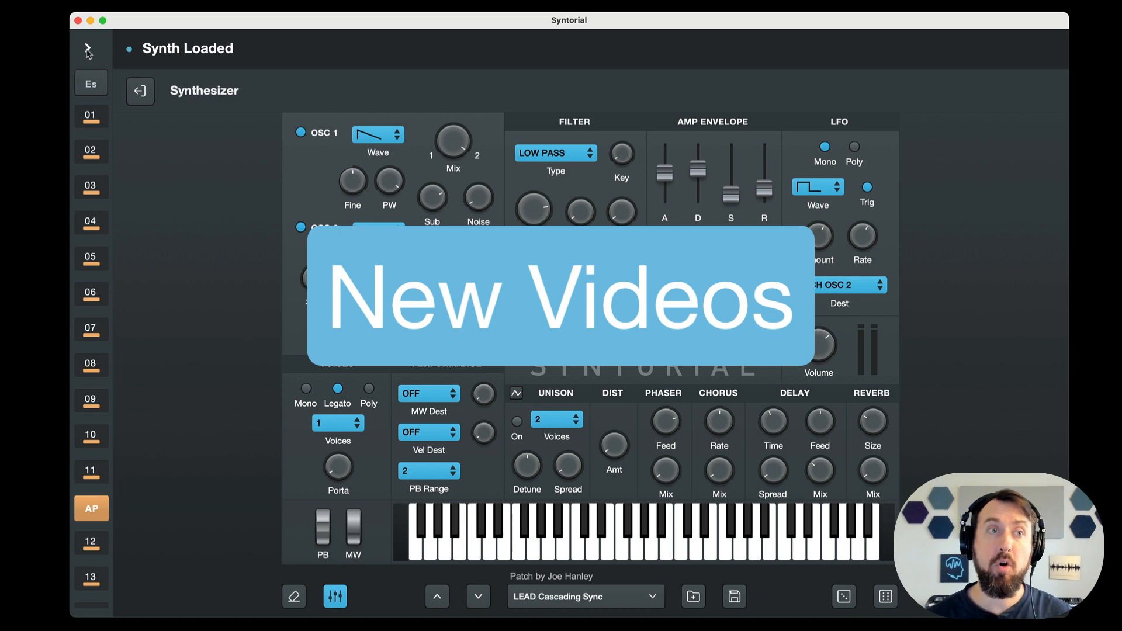
Open the Table of Contents and expand chapter 01 Your Basic Sound.
{"action": "left_click", "coordinate": [86, 49]}
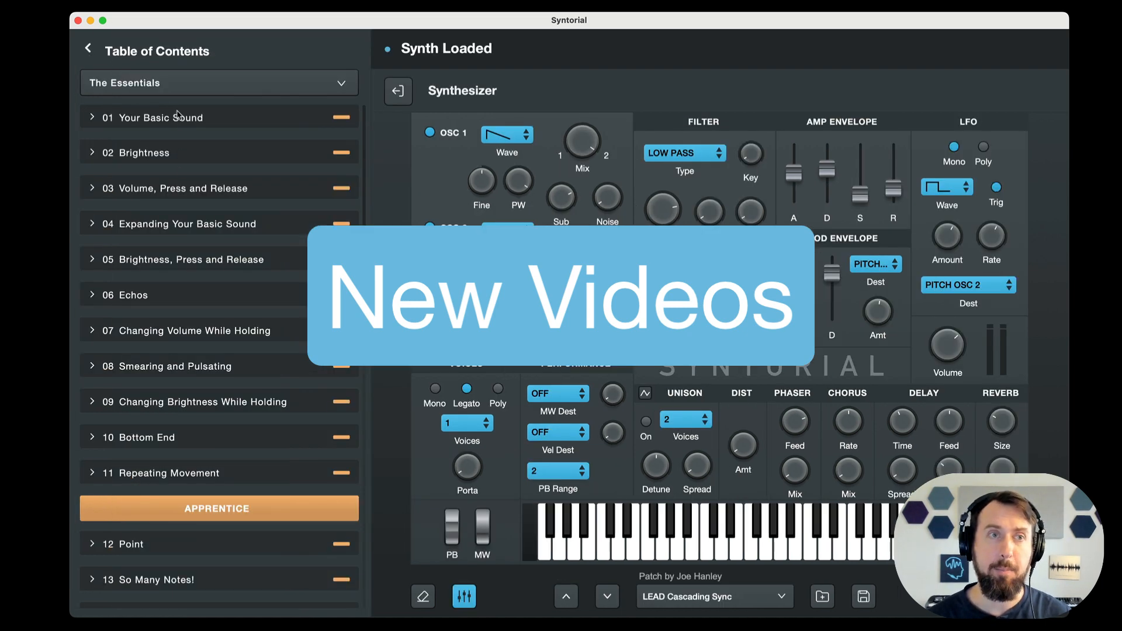
{"action": "left_click", "coordinate": [153, 117]}
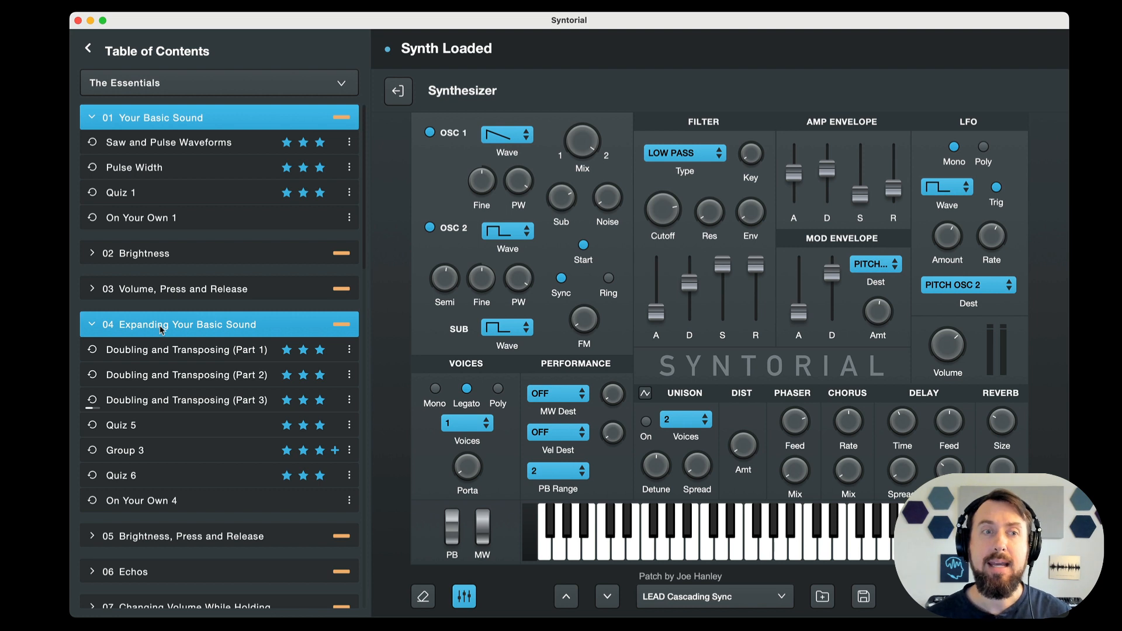
{"action": "mouse_move", "coordinate": [147, 506]}
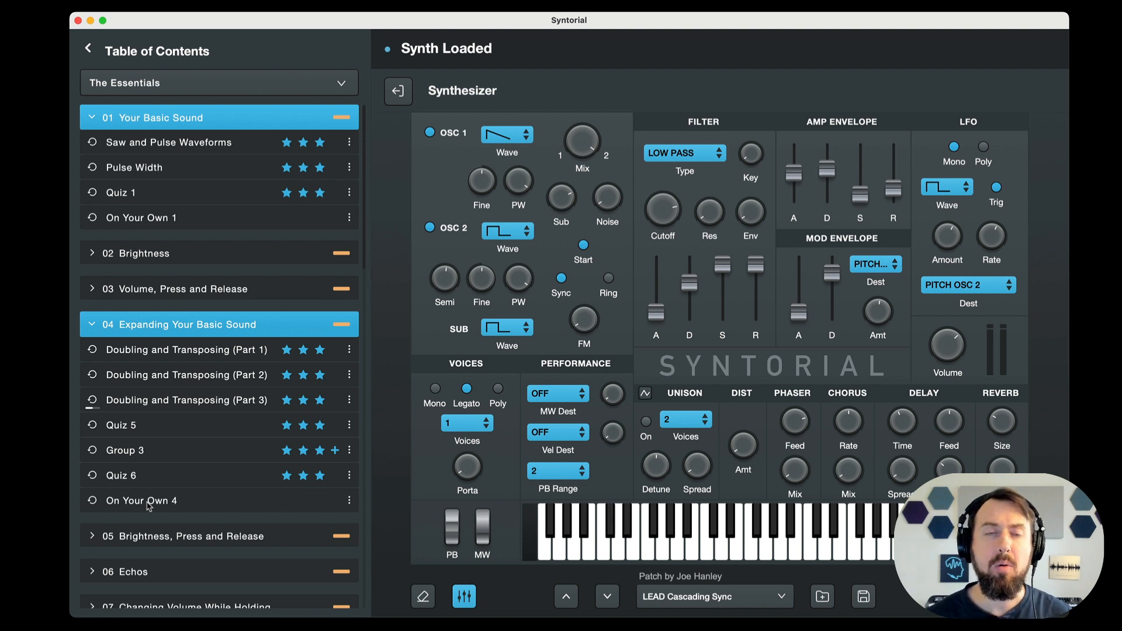
{"action": "mouse_move", "coordinate": [742, 285]}
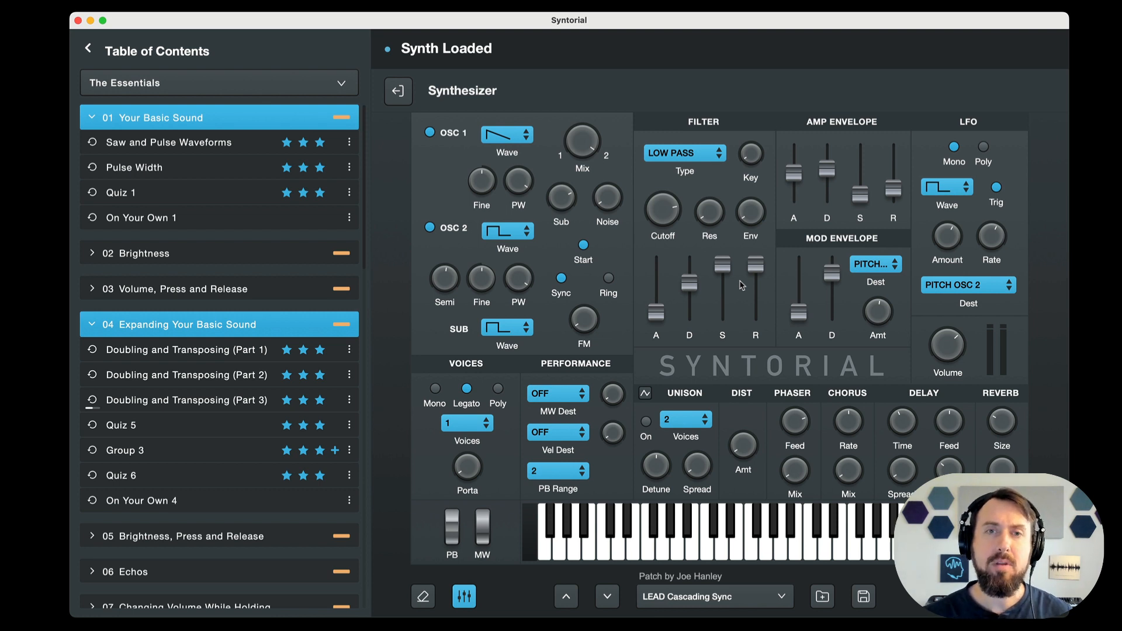
{"action": "mouse_move", "coordinate": [671, 217]}
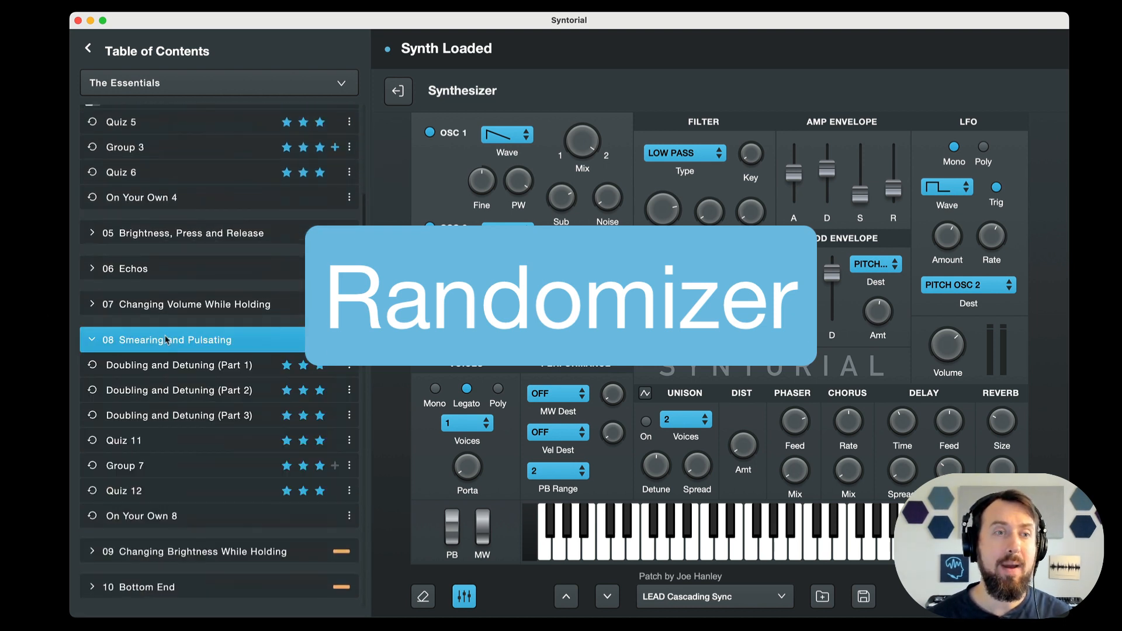
Launch Randomizer from the Group 7 lesson's options menu.
{"action": "left_click", "coordinate": [350, 364]}
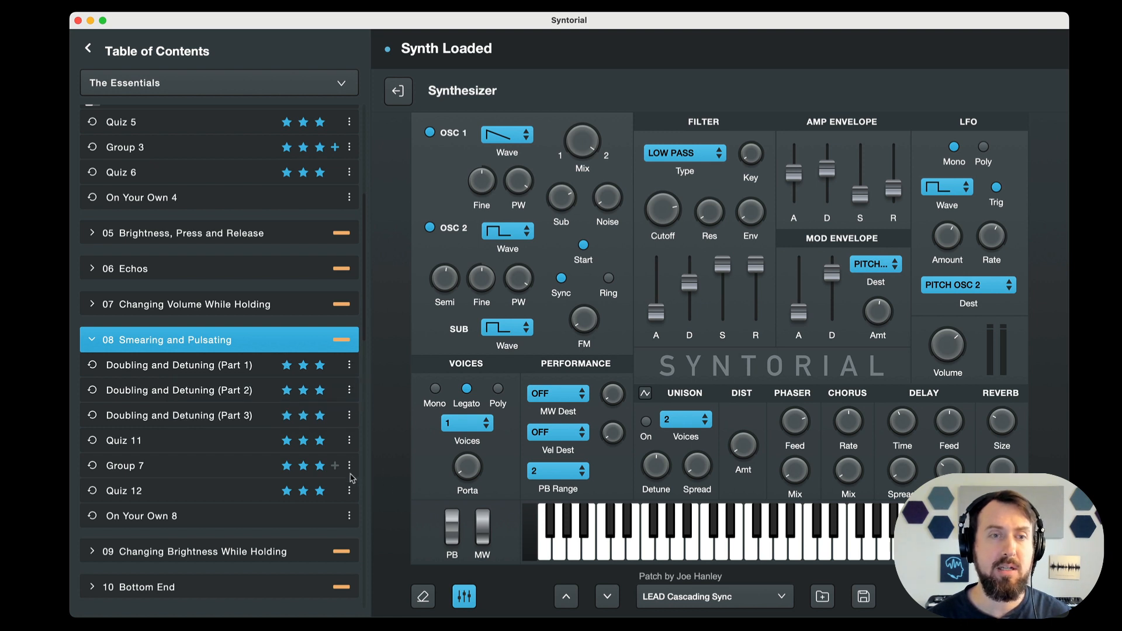
{"action": "left_click", "coordinate": [350, 465]}
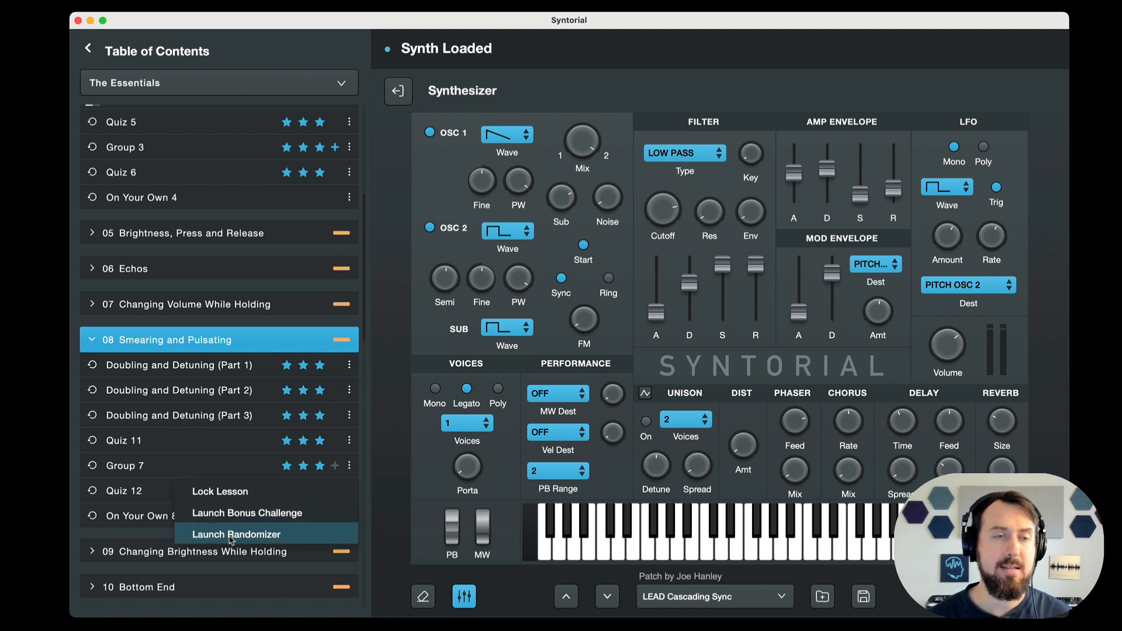
{"action": "left_click", "coordinate": [236, 534]}
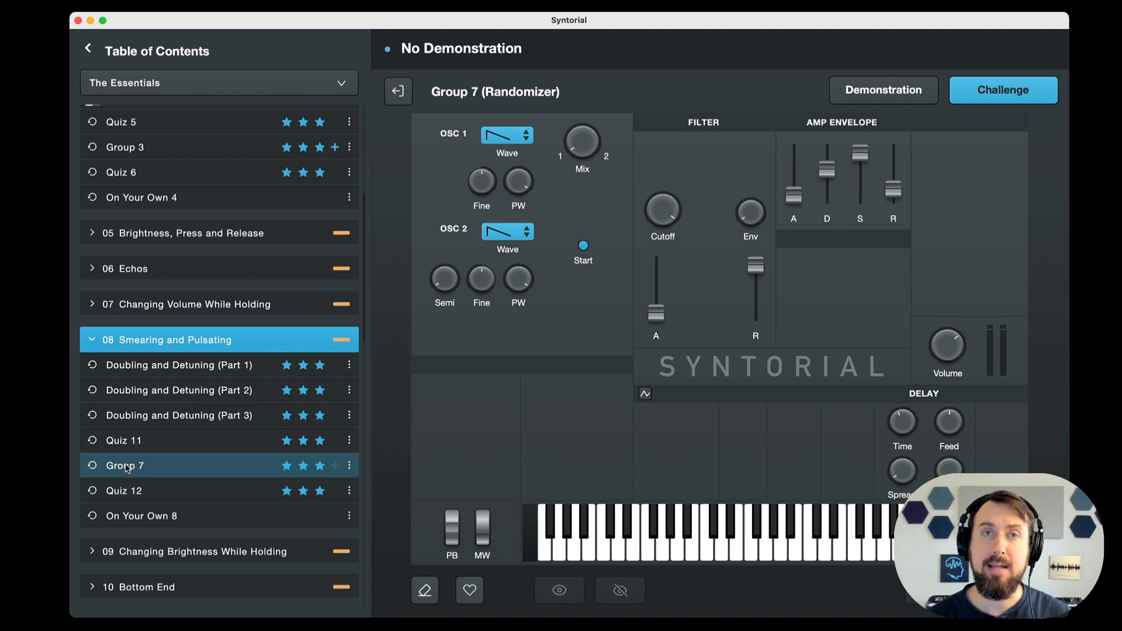
{"action": "mouse_move", "coordinate": [706, 287]}
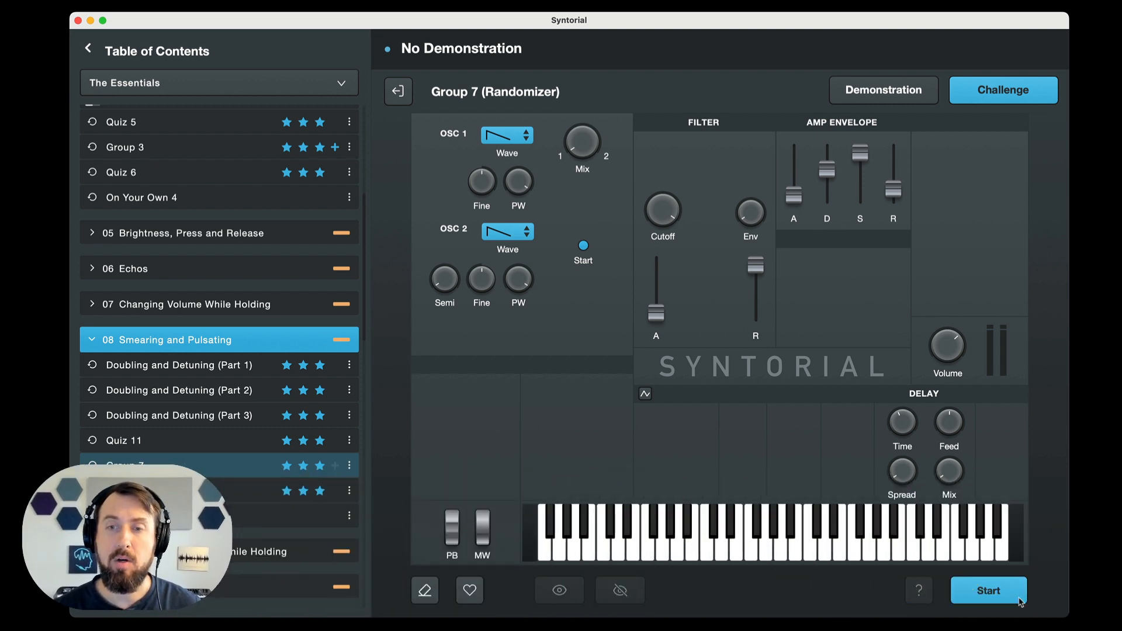
Start the Group 7 randomizer so it generates a hidden Random Patch.
{"action": "left_click", "coordinate": [619, 590]}
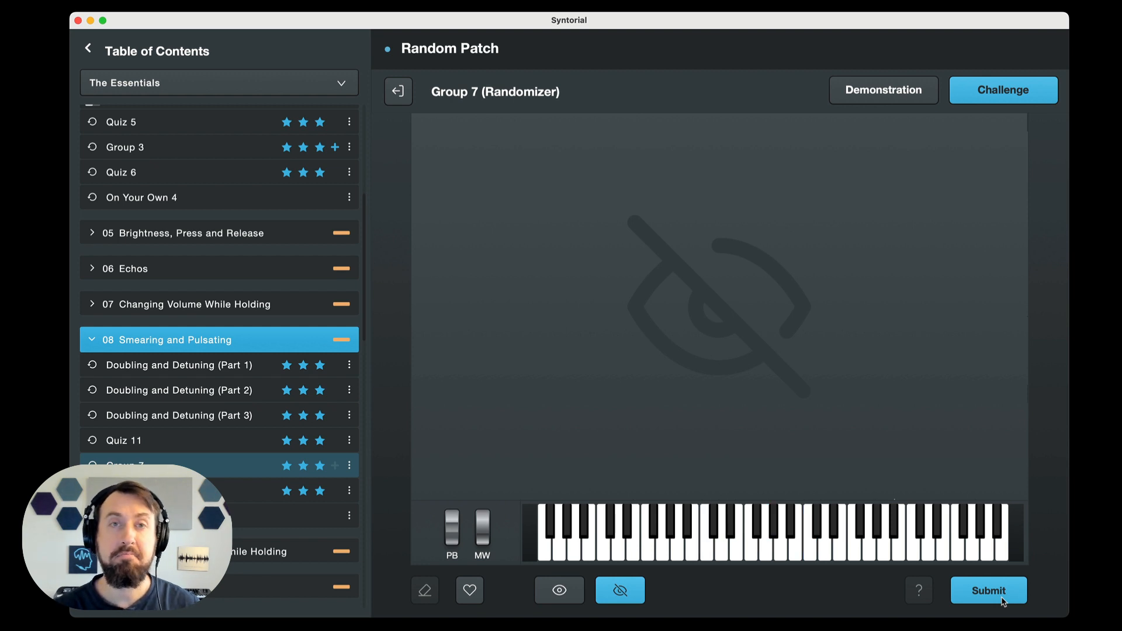
{"action": "mouse_move", "coordinate": [560, 590]}
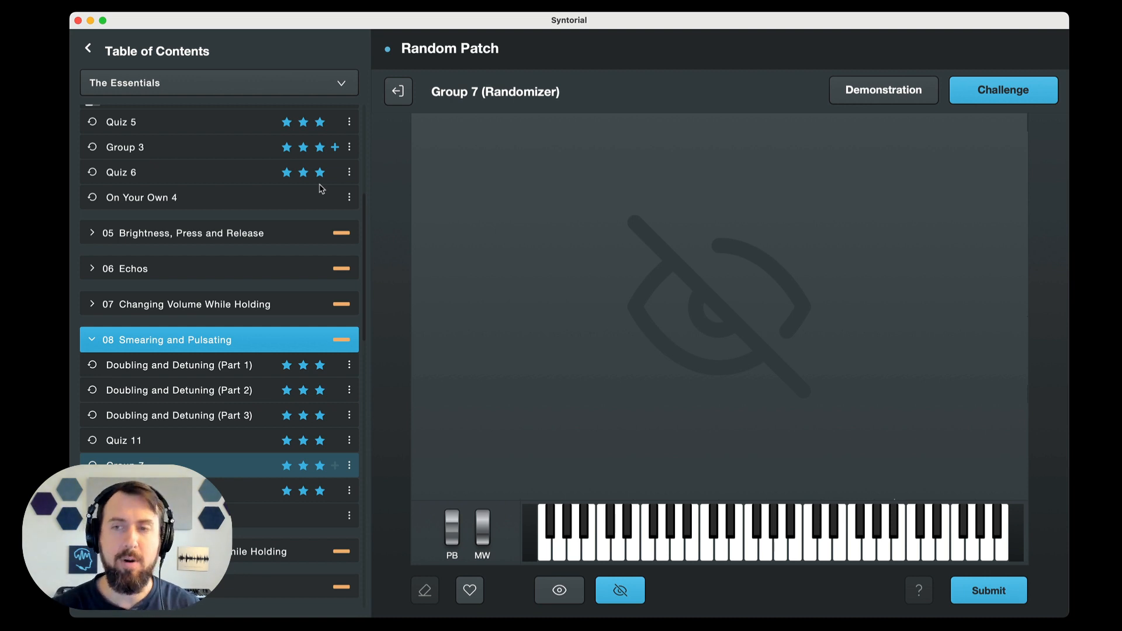
{"action": "mouse_move", "coordinate": [946, 205]}
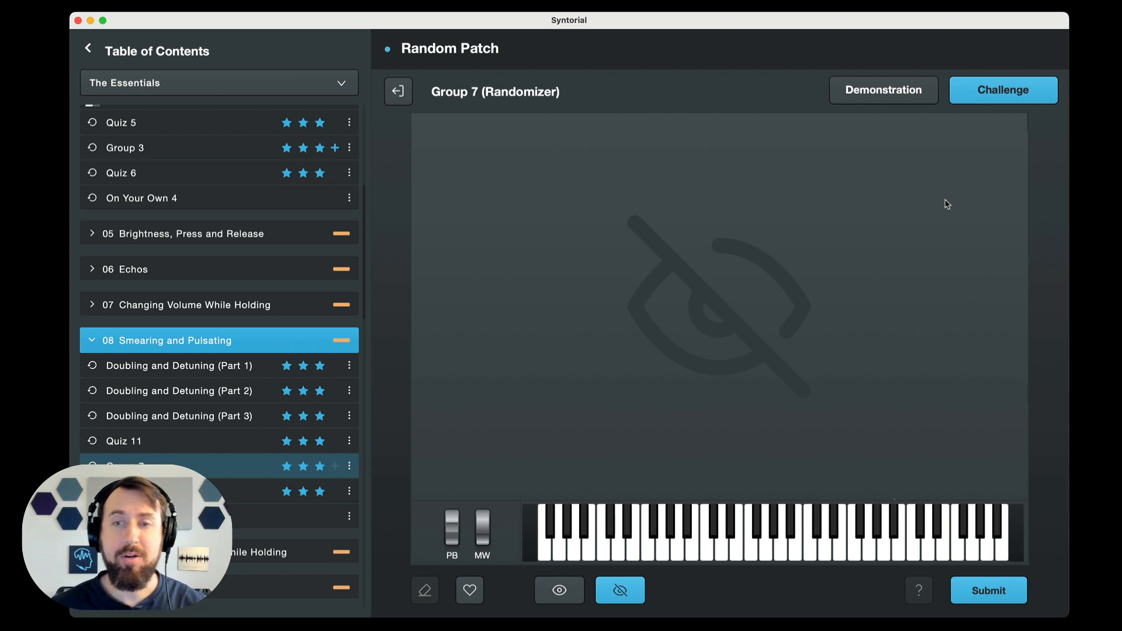
{"action": "mouse_move", "coordinate": [249, 64]}
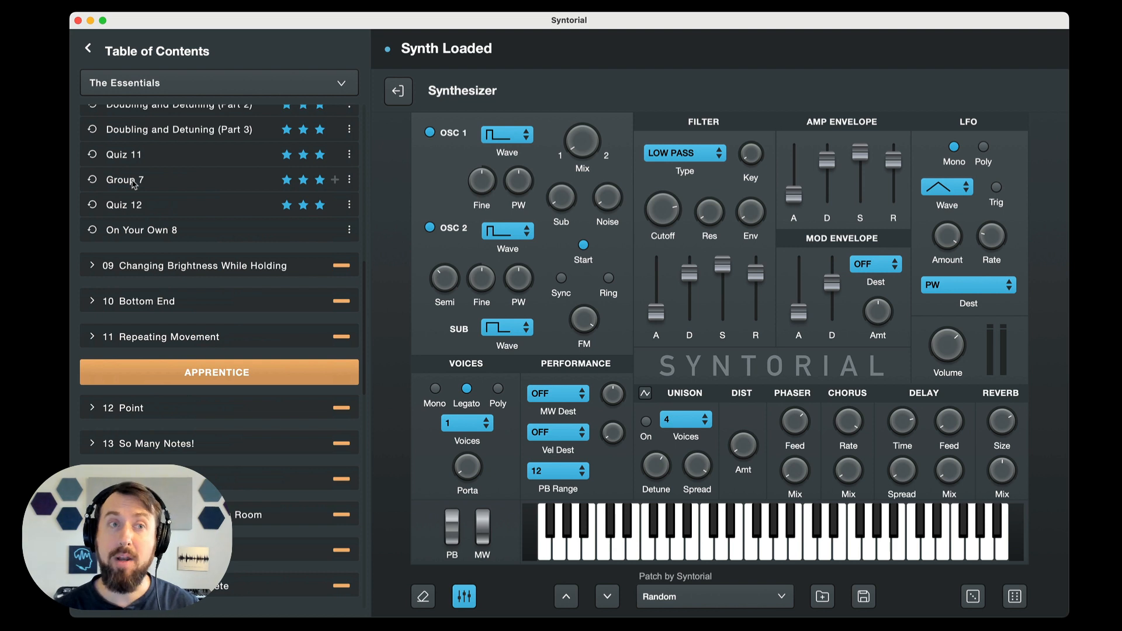
Finish the challenge so the full synth reloads the Random patch by Syntorial.
{"action": "left_click", "coordinate": [350, 180]}
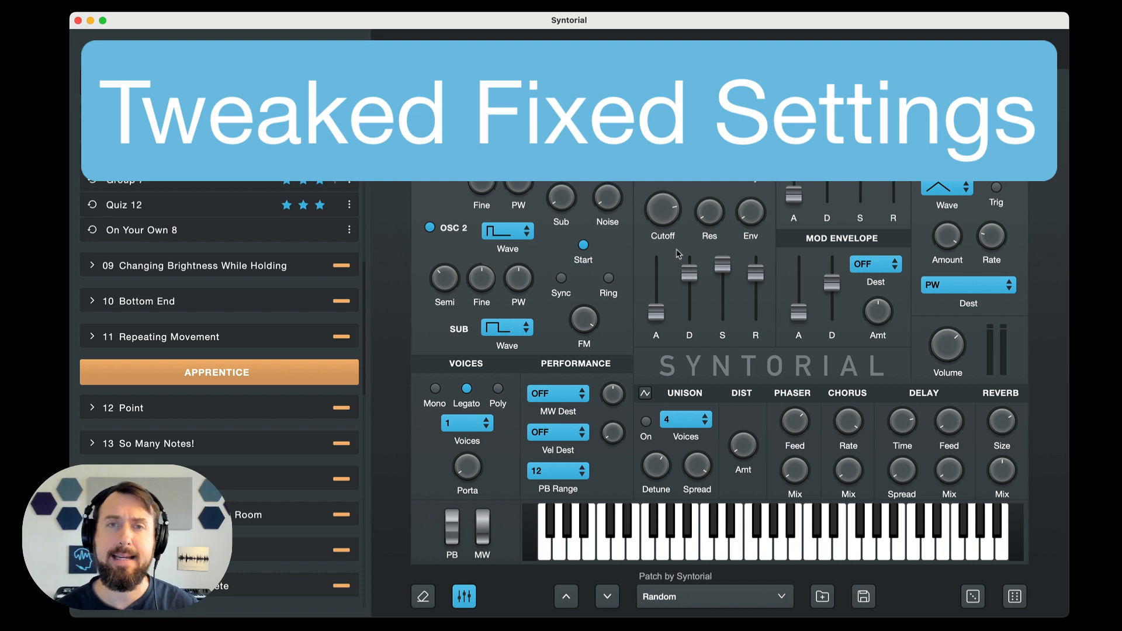
Lower the filter envelope release on the Random patch.
{"action": "left_click_drag", "start_coordinate": [753, 294], "coordinate": [753, 297]}
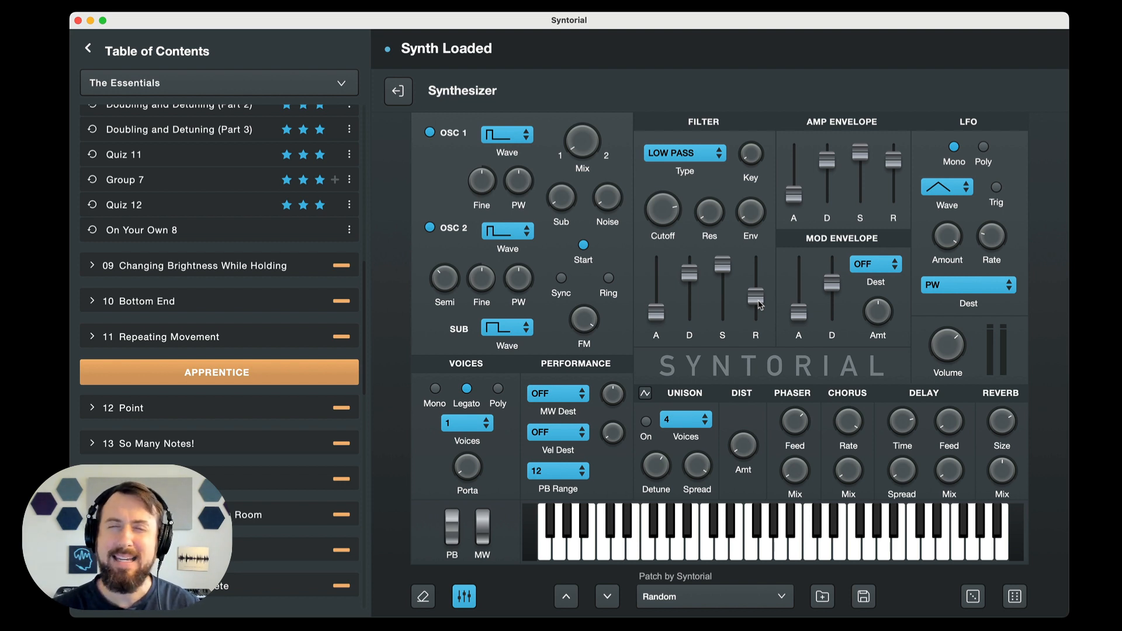
{"action": "mouse_move", "coordinate": [753, 302]}
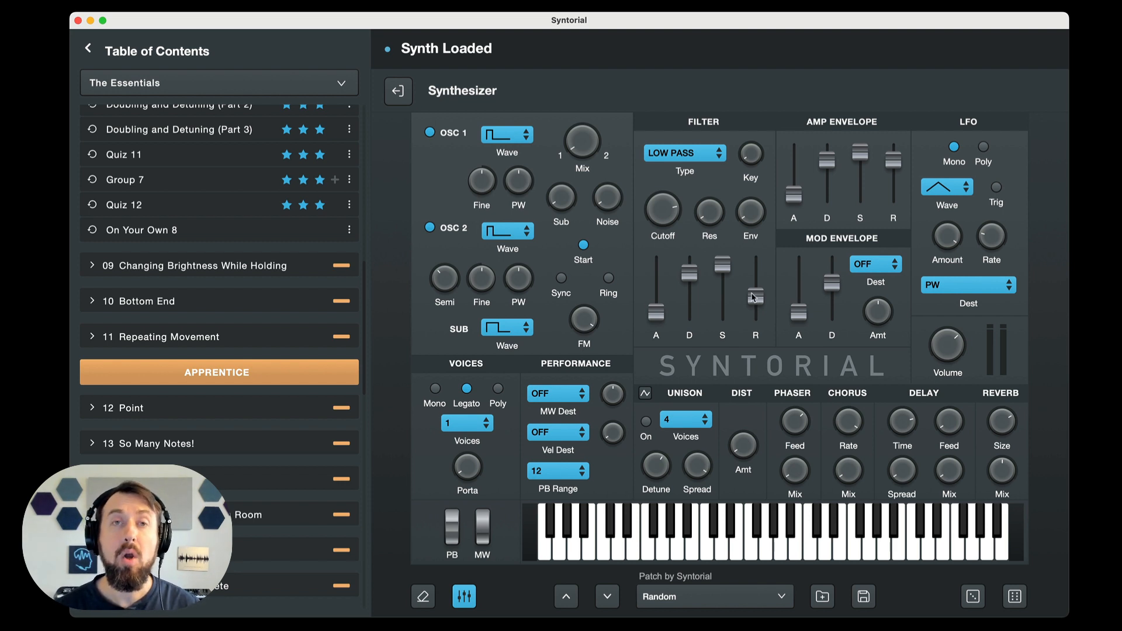
{"action": "mouse_move", "coordinate": [758, 303]}
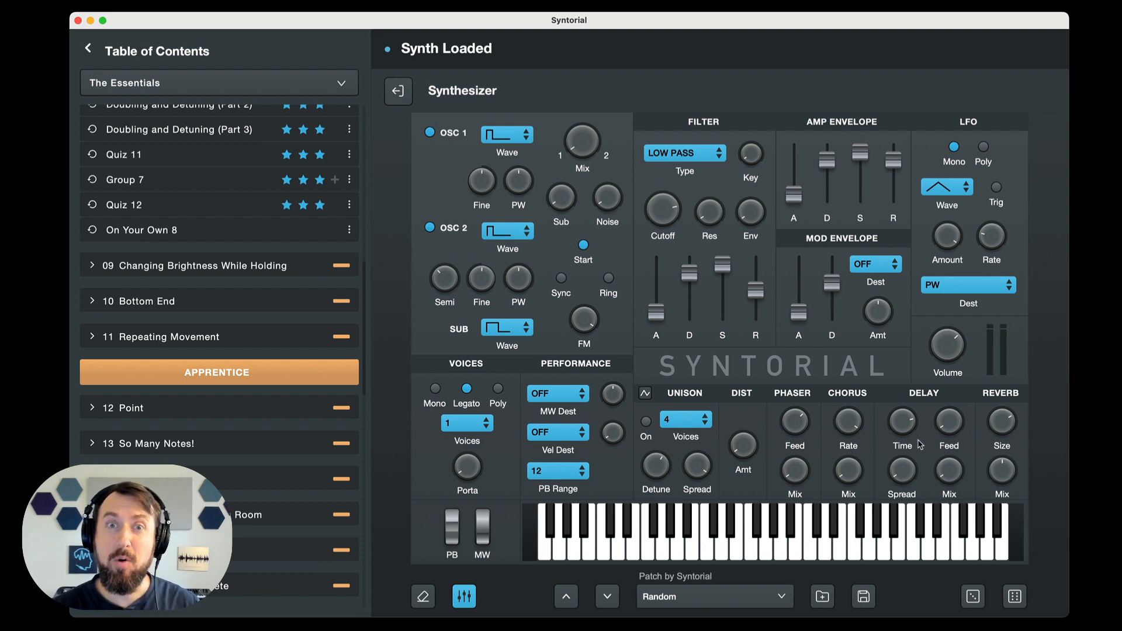
{"action": "mouse_move", "coordinate": [201, 329]}
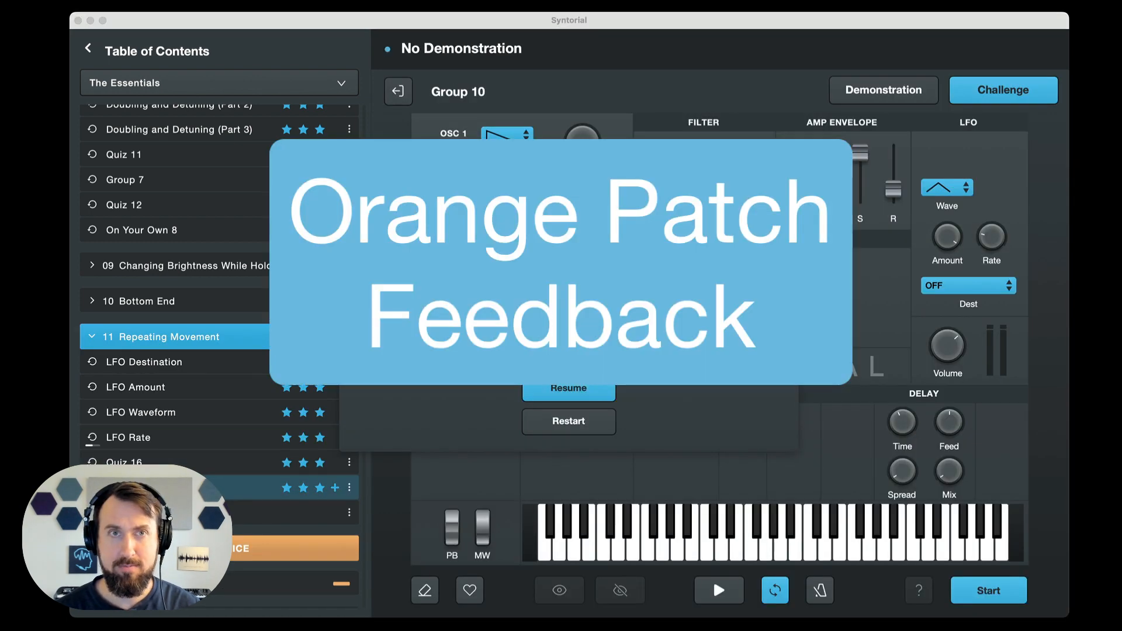
Resume the Group 10 challenge on Patch 3 of 3 and collapse the lesson sidebar.
{"action": "left_click", "coordinate": [568, 387]}
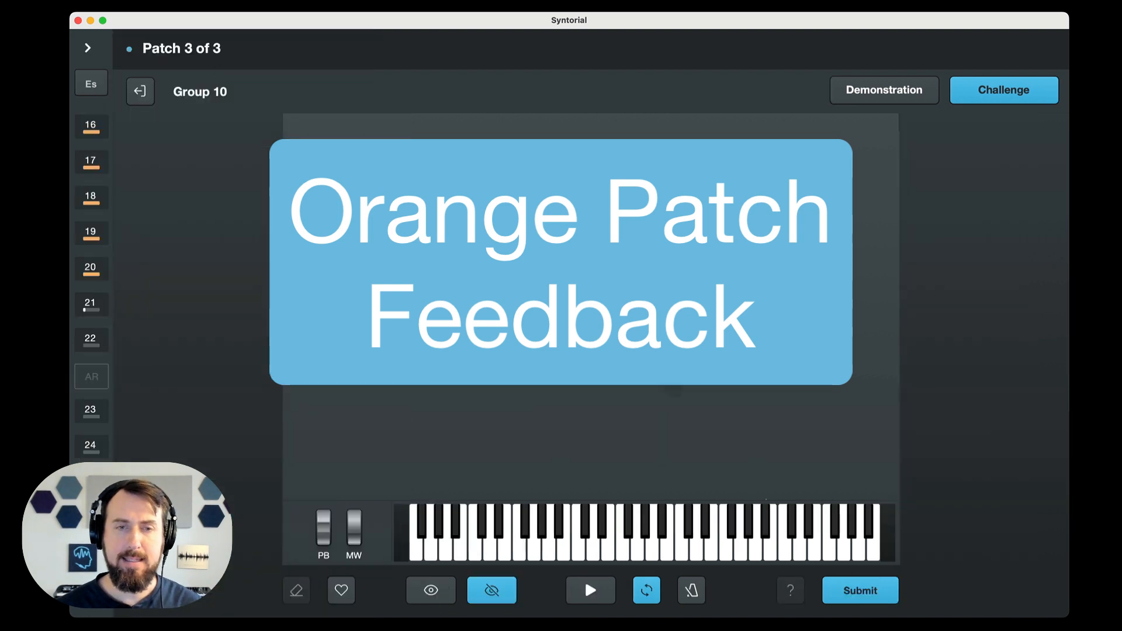
{"action": "left_click", "coordinate": [589, 590]}
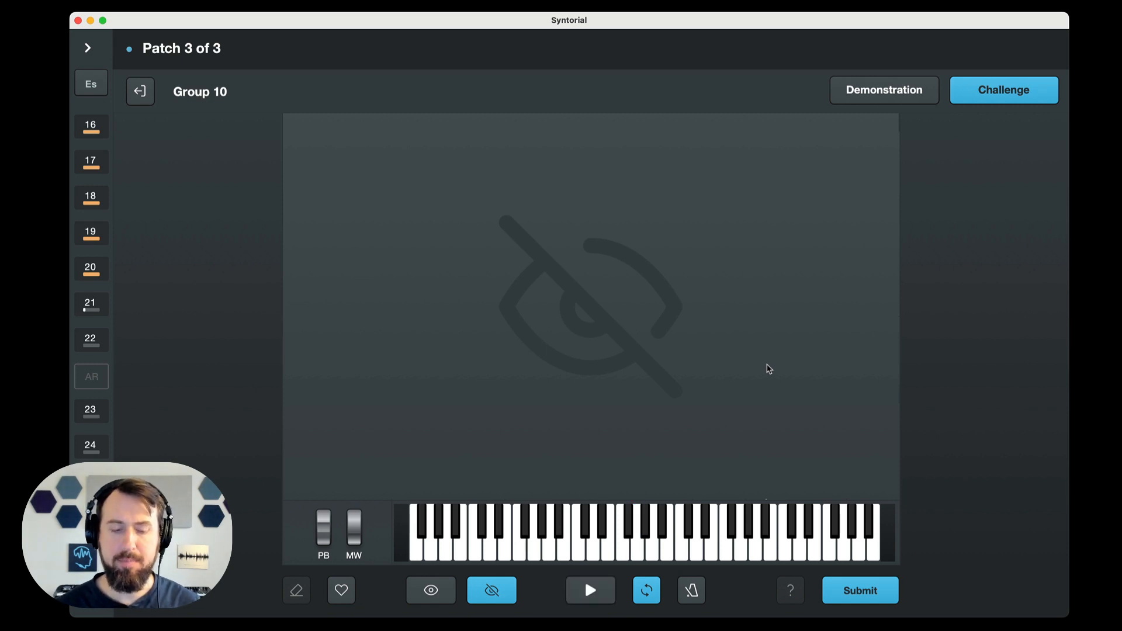
Reveal the synth controls for Patch 3 of 3 and submit the answer.
{"action": "left_click", "coordinate": [430, 589]}
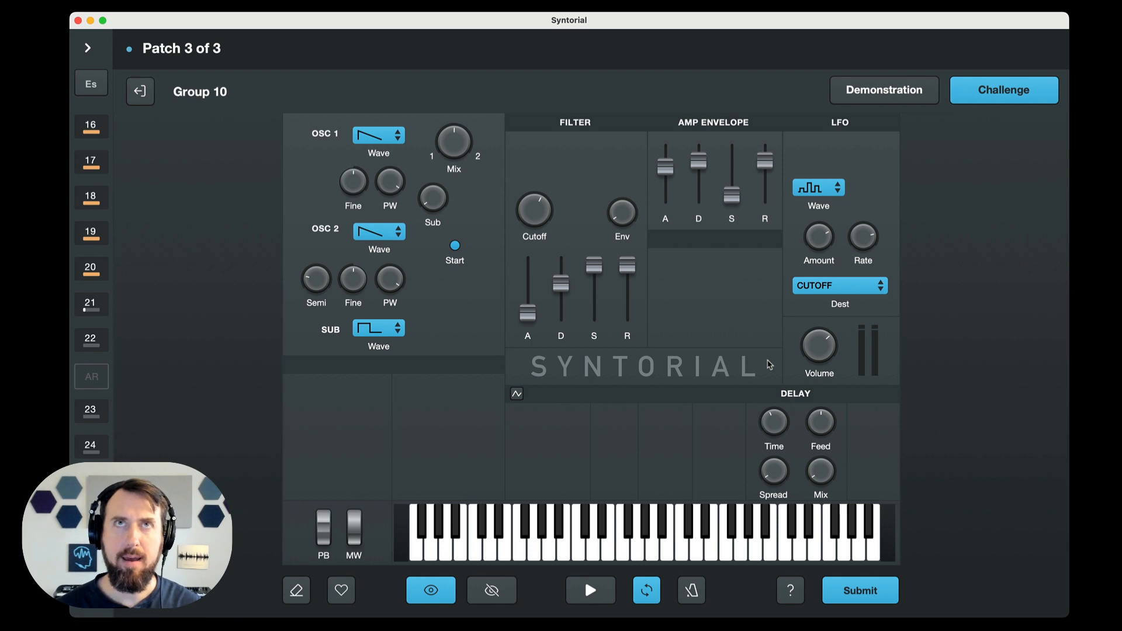
{"action": "left_click", "coordinate": [590, 590]}
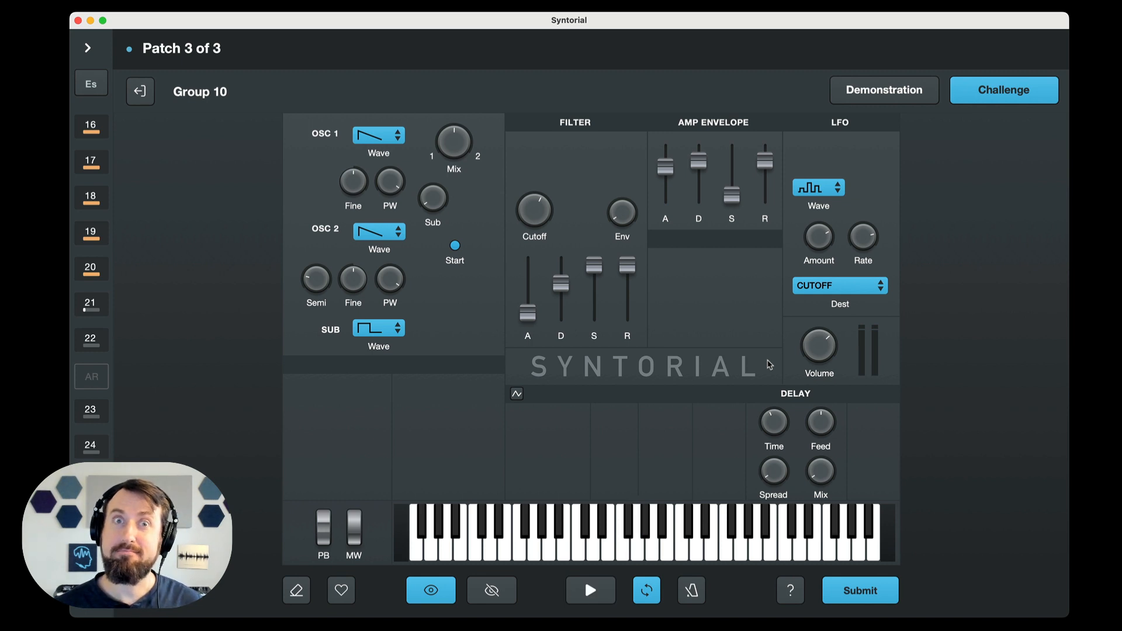
{"action": "left_click", "coordinate": [859, 590]}
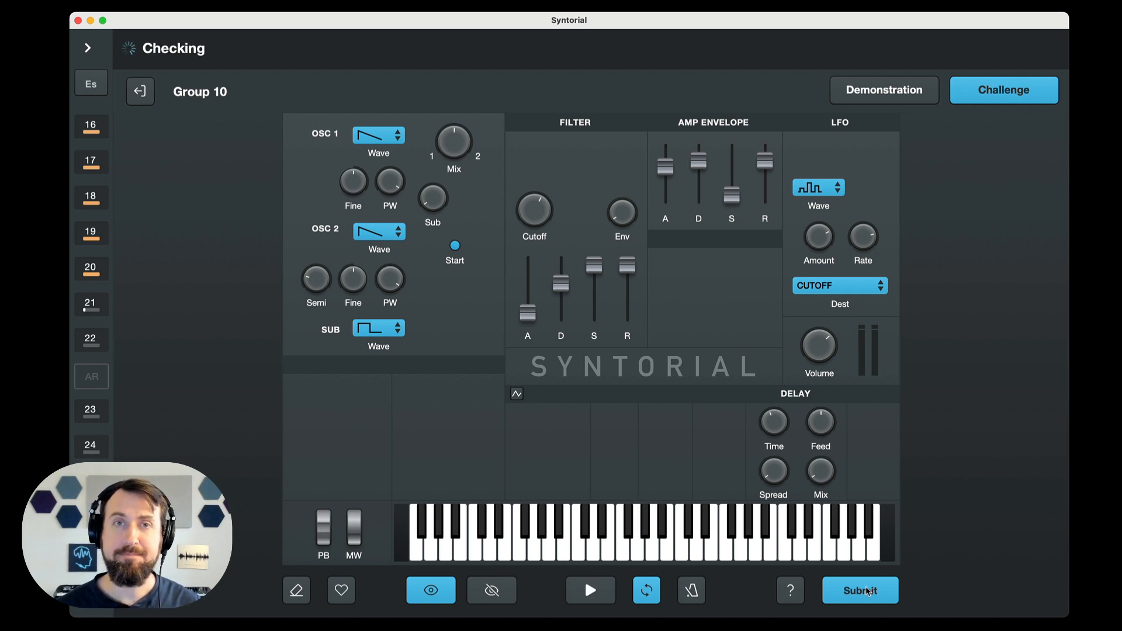
Review the Perfect three-star result and audition the matched patch, then stop playback.
{"action": "left_click", "coordinate": [858, 590]}
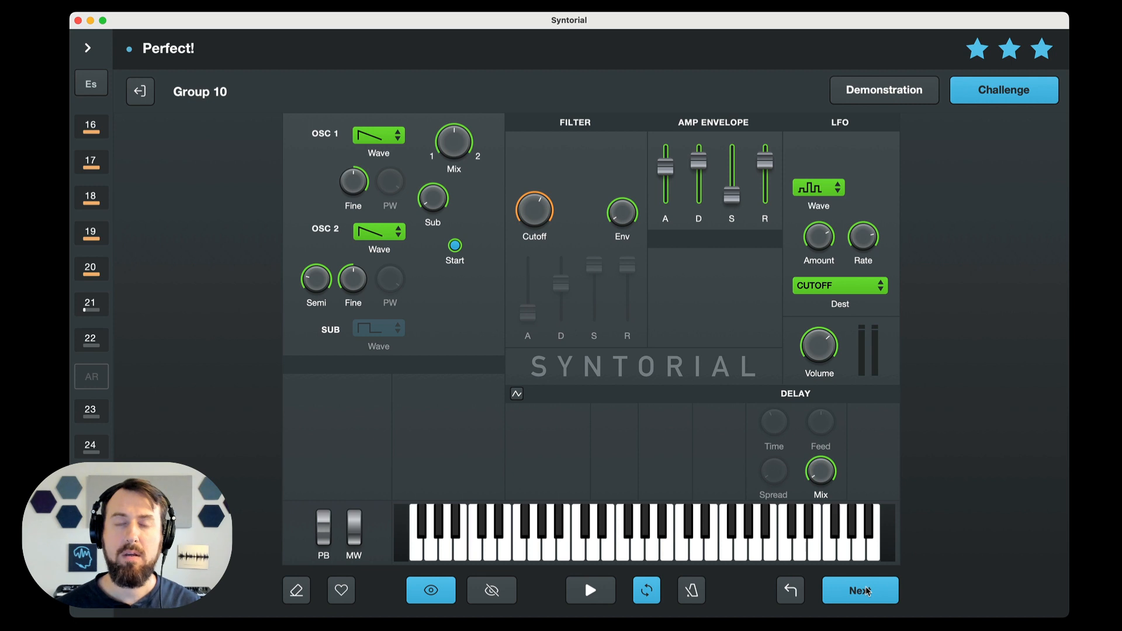
{"action": "mouse_move", "coordinate": [773, 550]}
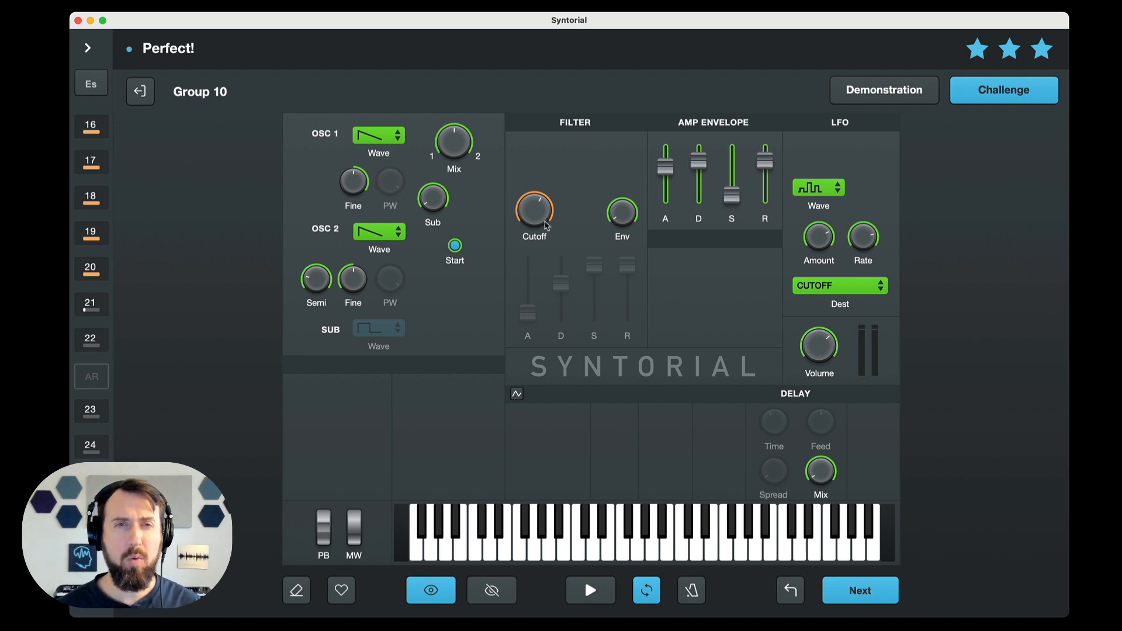
{"action": "mouse_move", "coordinate": [531, 209]}
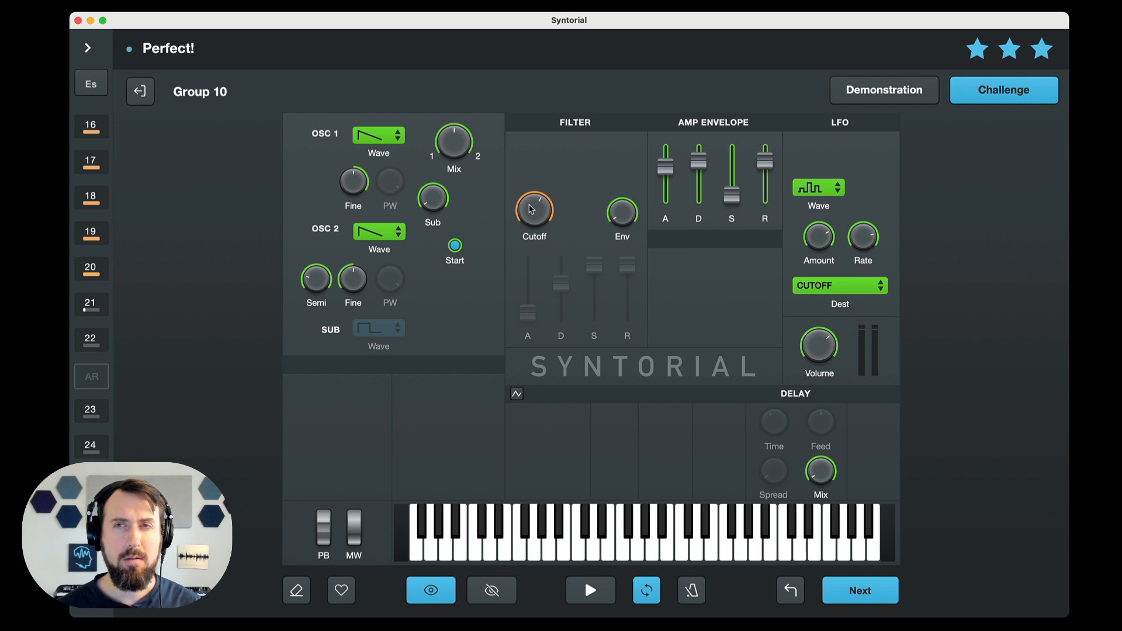
{"action": "mouse_move", "coordinate": [691, 160]}
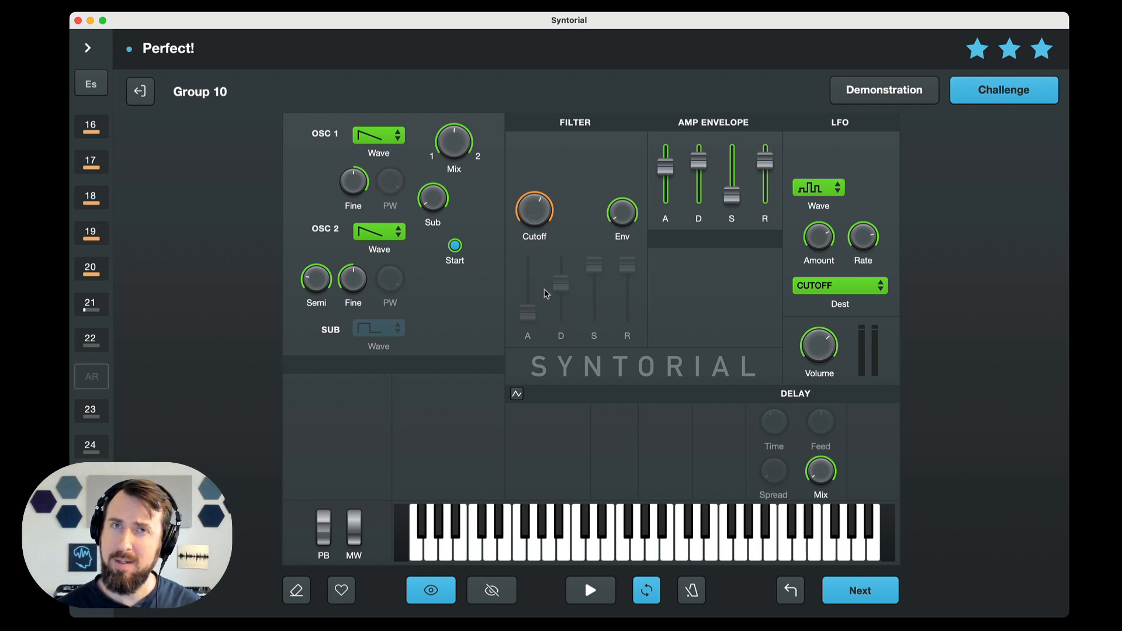
{"action": "mouse_move", "coordinate": [542, 214]}
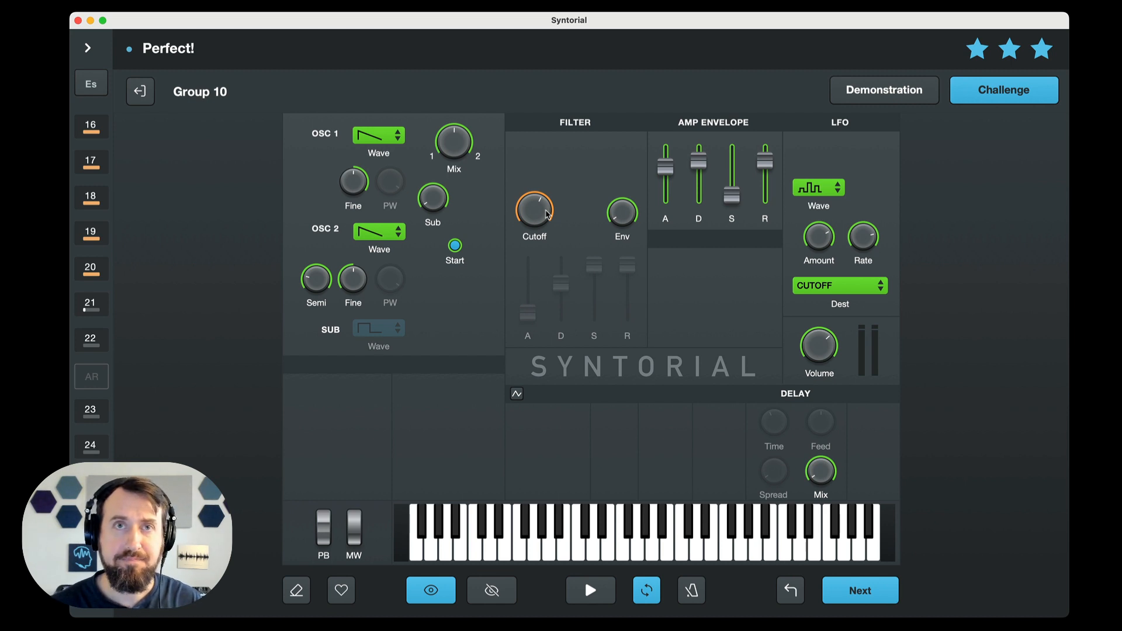
{"action": "mouse_move", "coordinate": [538, 223]}
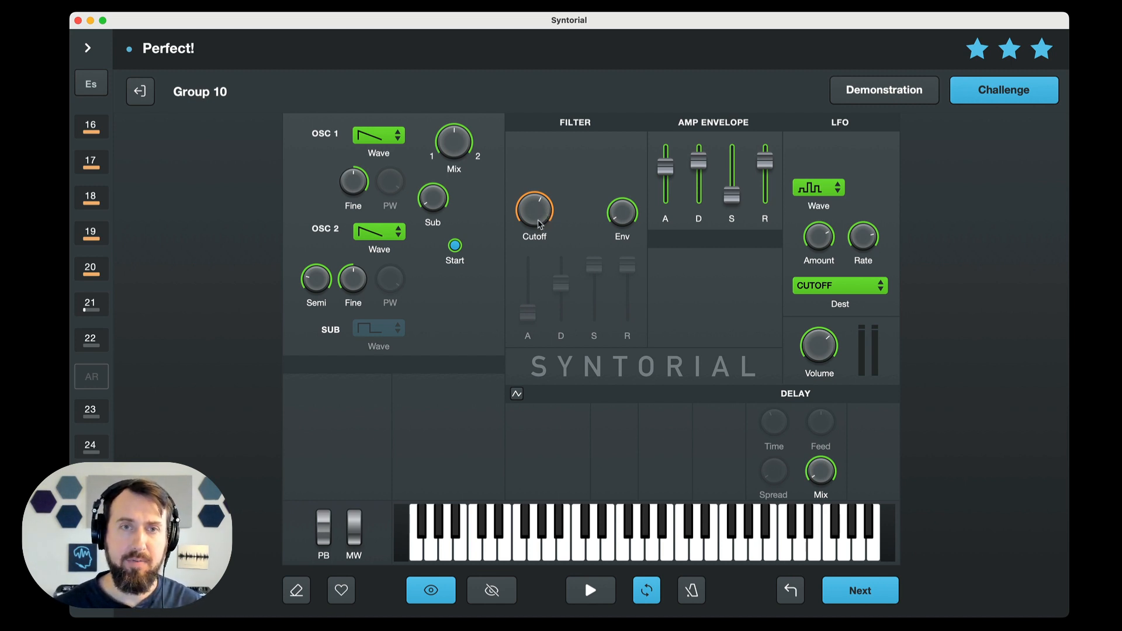
{"action": "left_click", "coordinate": [590, 590]}
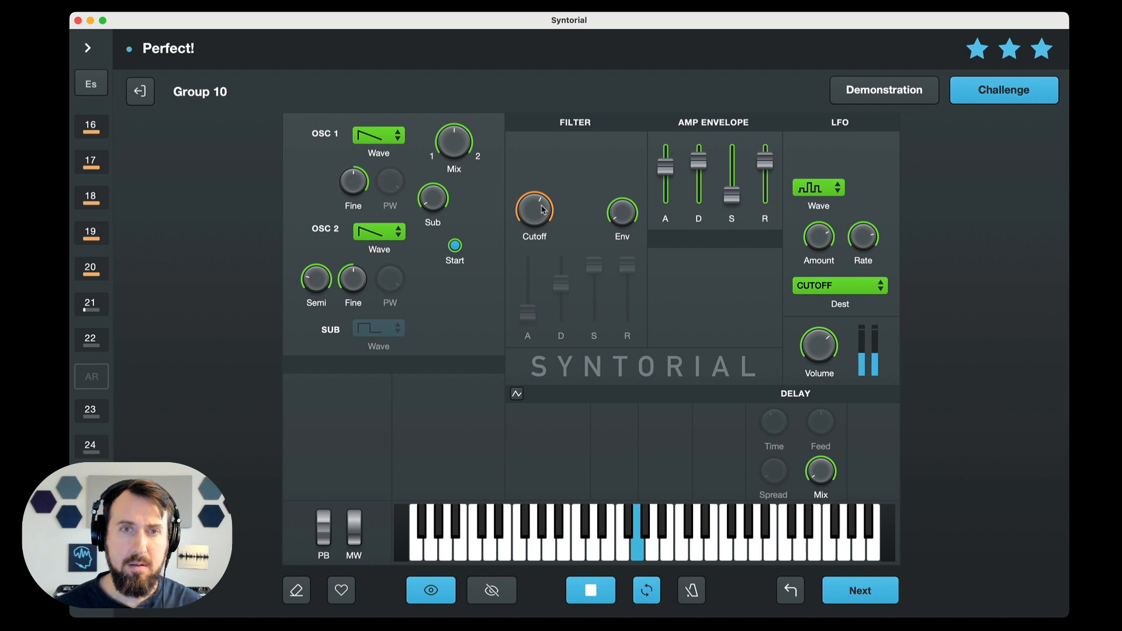
{"action": "left_click", "coordinate": [491, 590]}
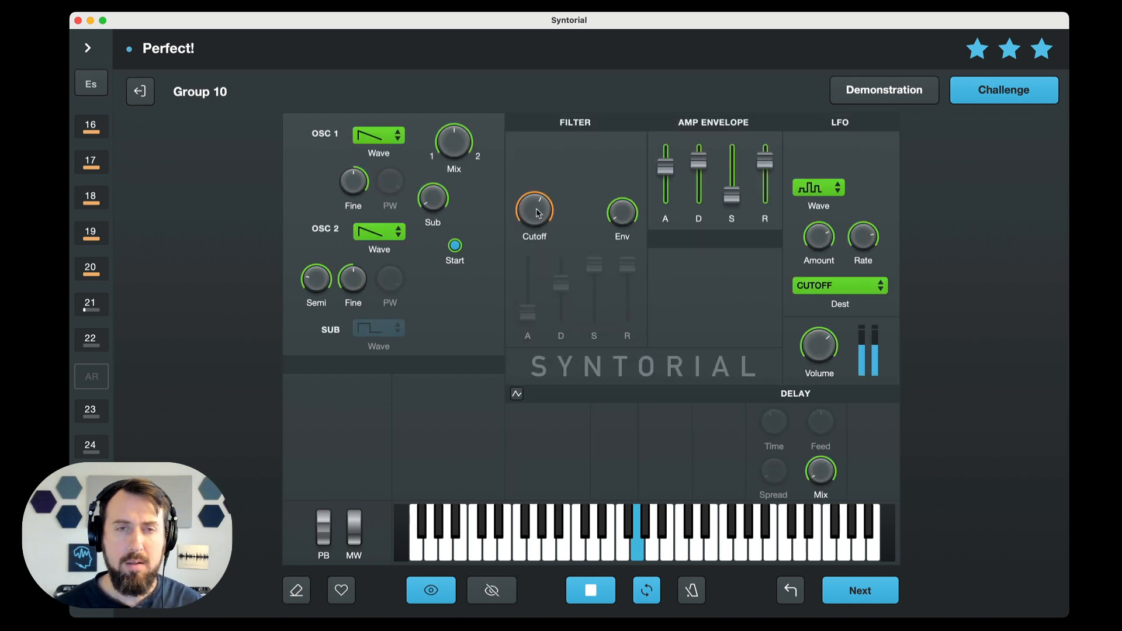
{"action": "left_click", "coordinate": [590, 590]}
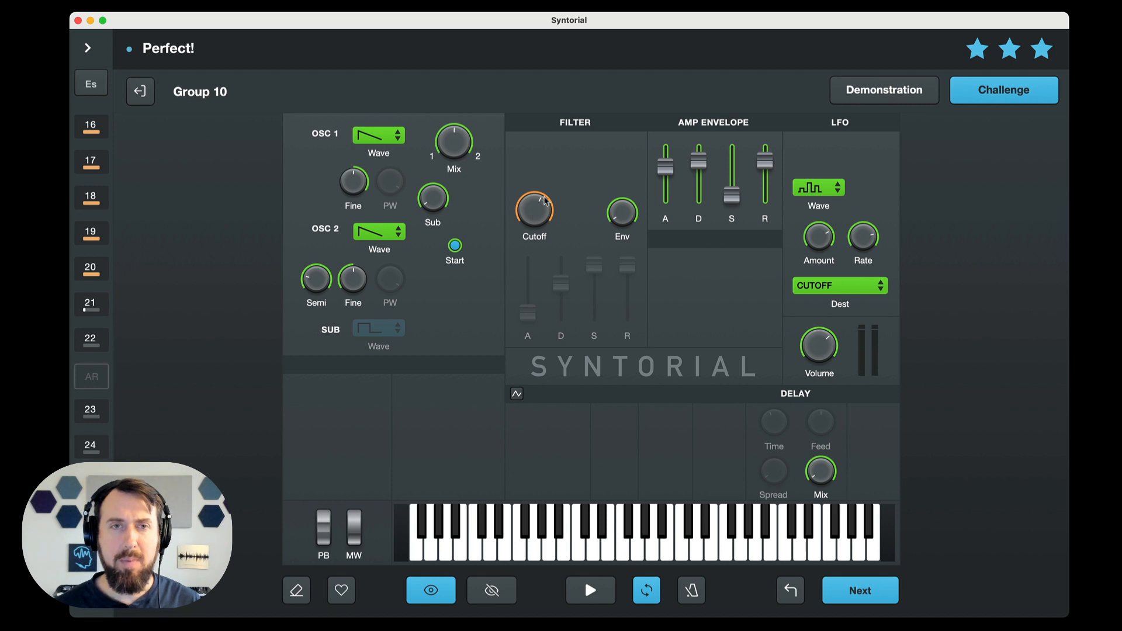
{"action": "mouse_move", "coordinate": [751, 240]}
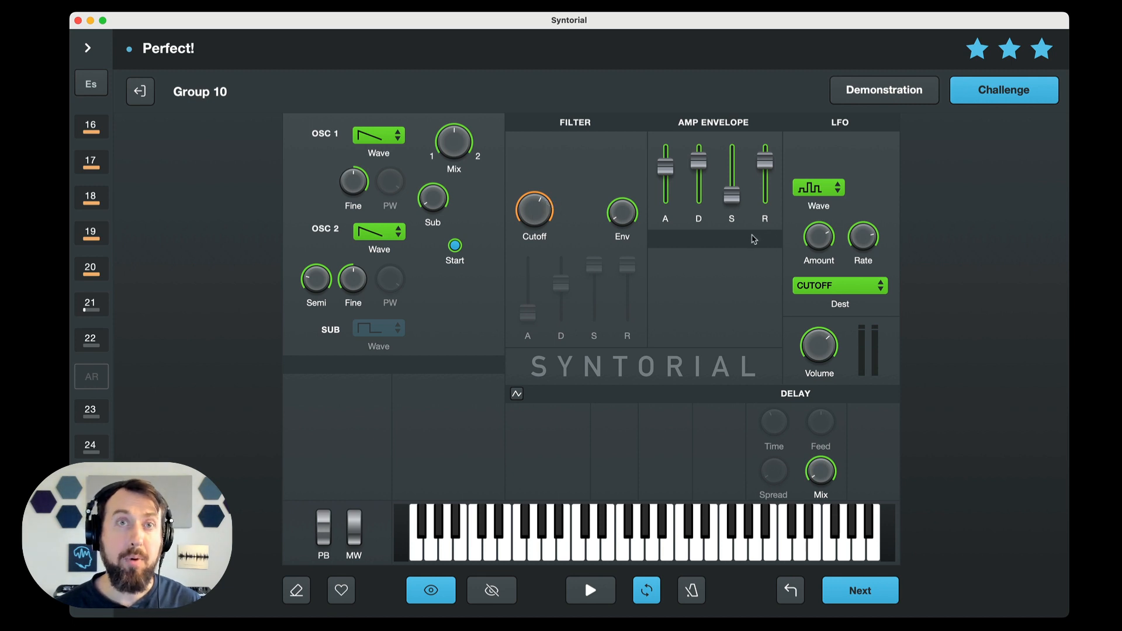
{"action": "mouse_move", "coordinate": [834, 188]}
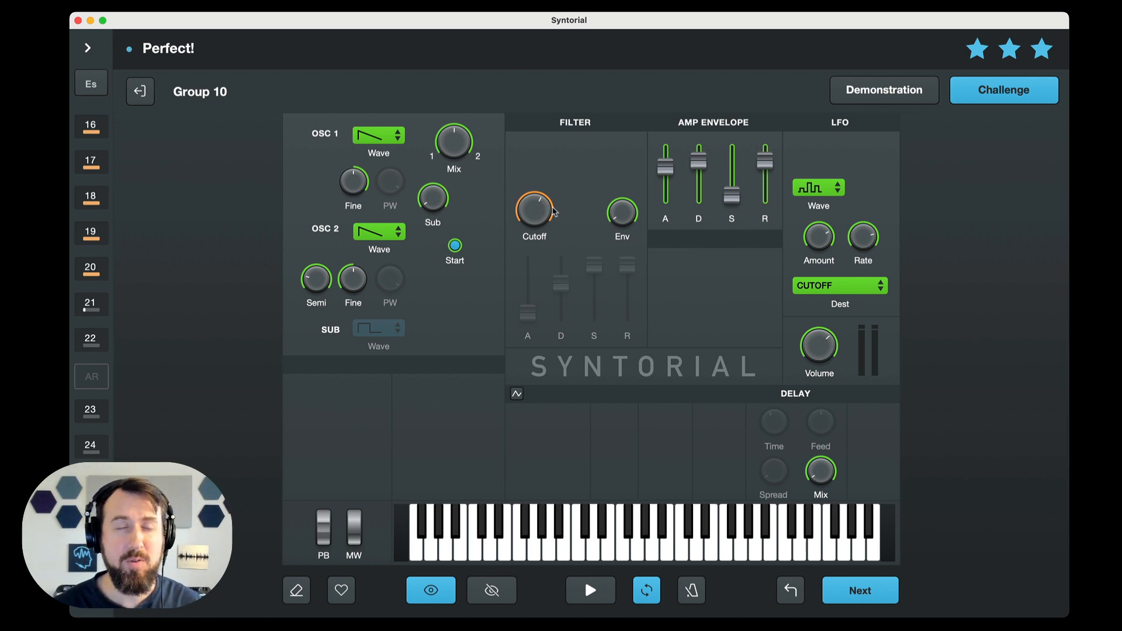
{"action": "mouse_move", "coordinate": [606, 282]}
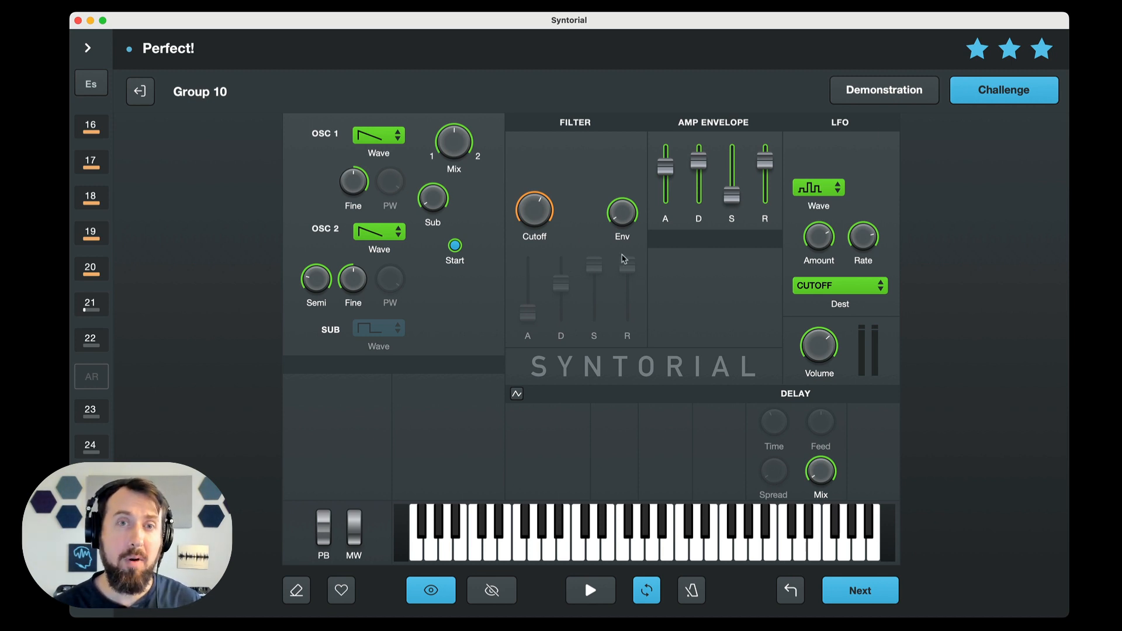
{"action": "mouse_move", "coordinate": [586, 231]}
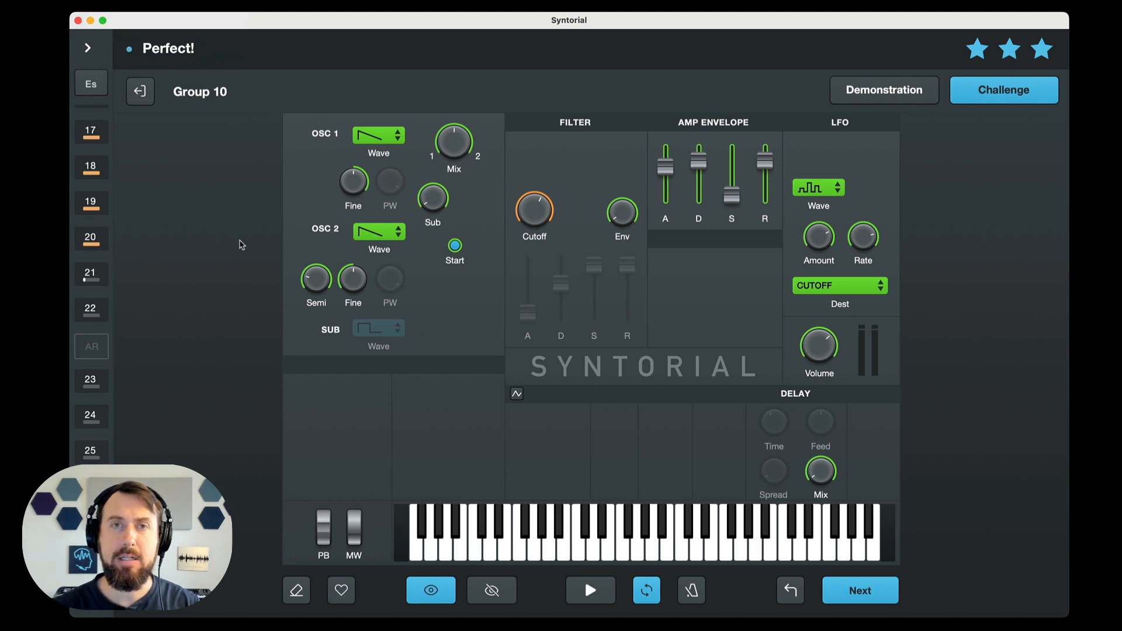
{"action": "mouse_move", "coordinate": [207, 264]}
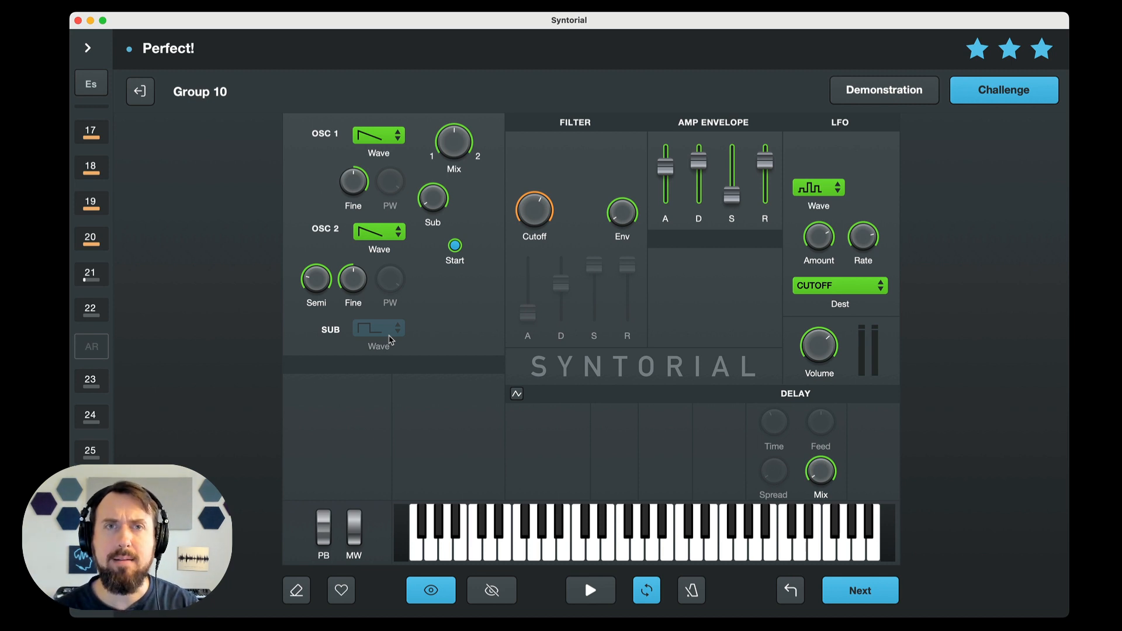
{"action": "mouse_move", "coordinate": [934, 407]}
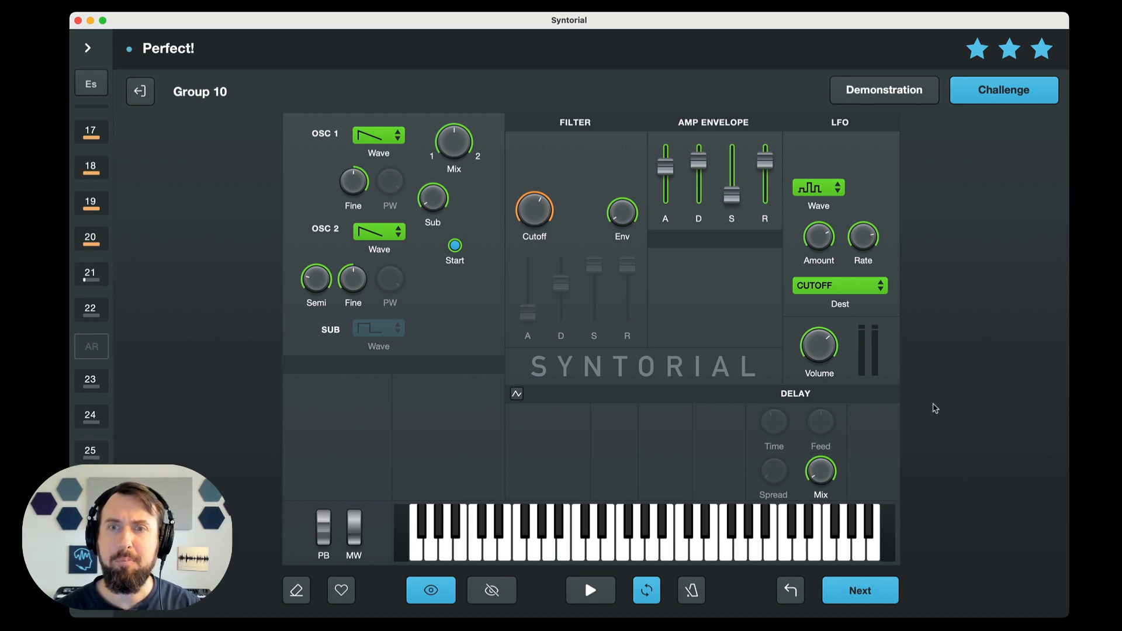